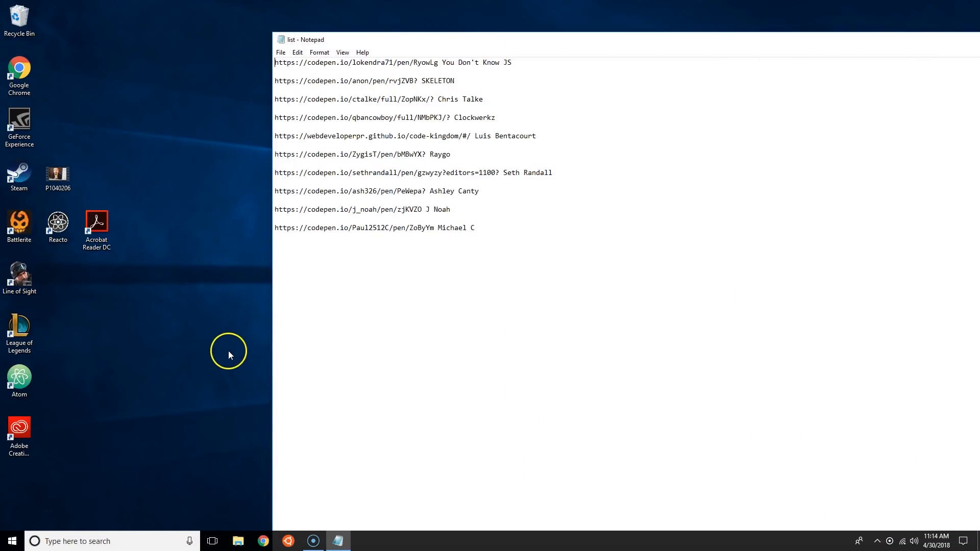
{"action": "mouse_move", "coordinate": [229, 214]}
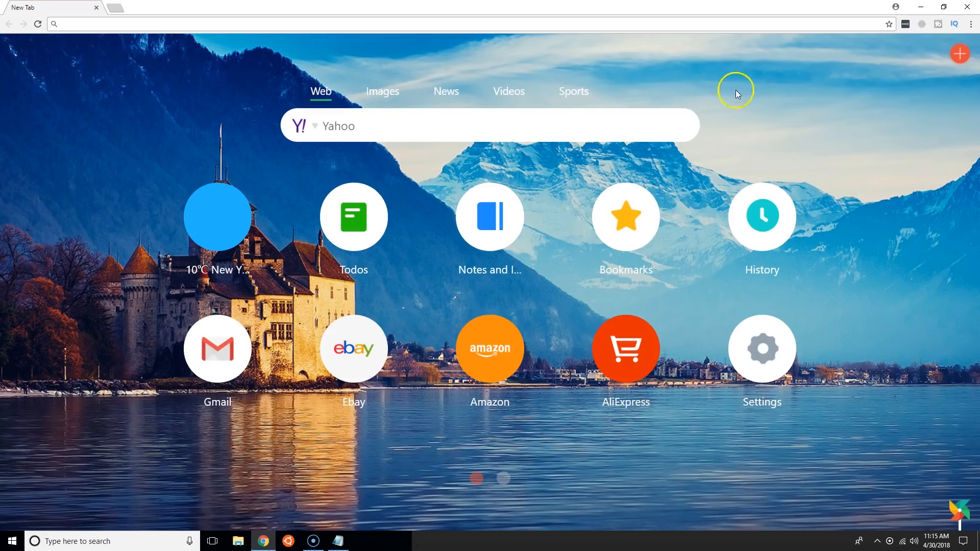
Step: Open the first submission's pen and review its Channels List table and styling code
{"action": "left_click", "coordinate": [338, 541]}
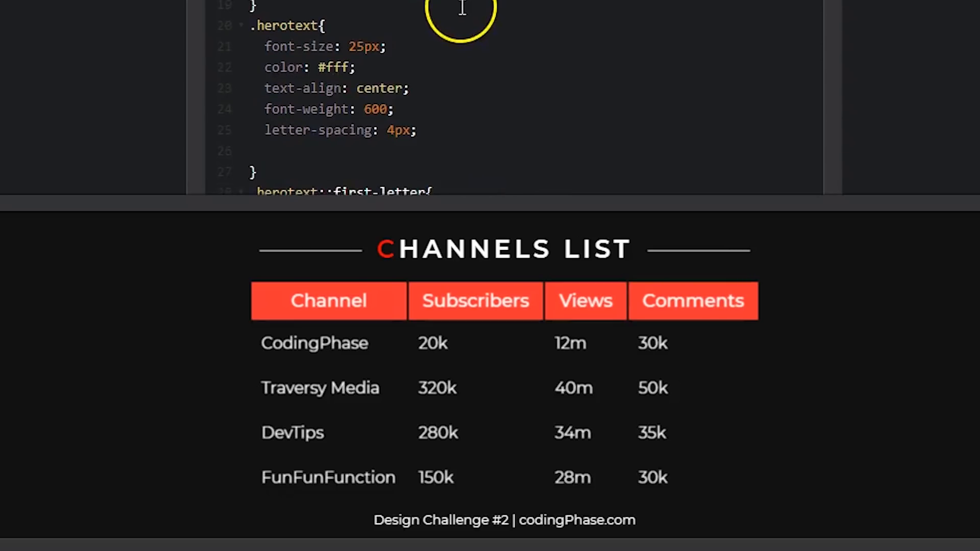
{"action": "scroll", "scroll_direction": "down", "scroll_amount": 3}
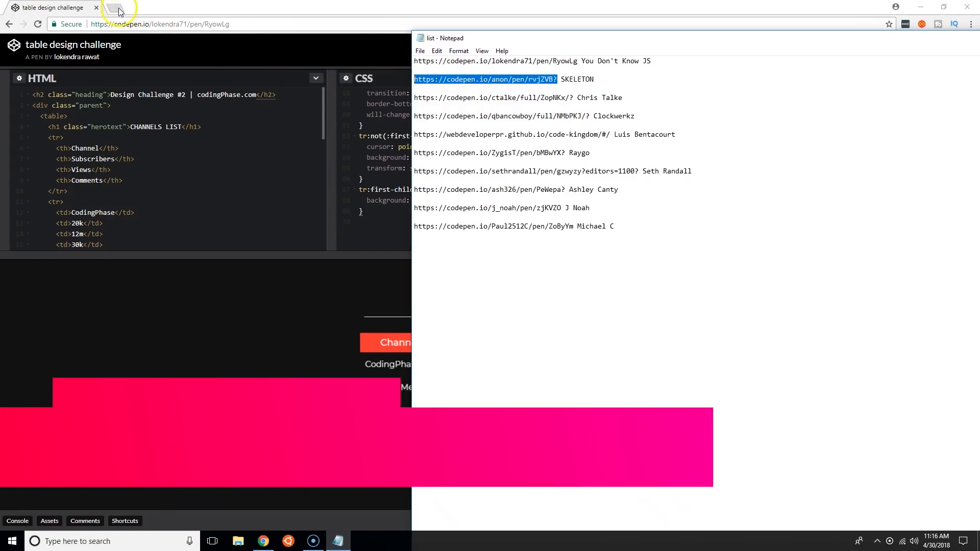
Step: Start a new tab for the 2018 Conversion Tracking Report submission
{"action": "left_click", "coordinate": [119, 10]}
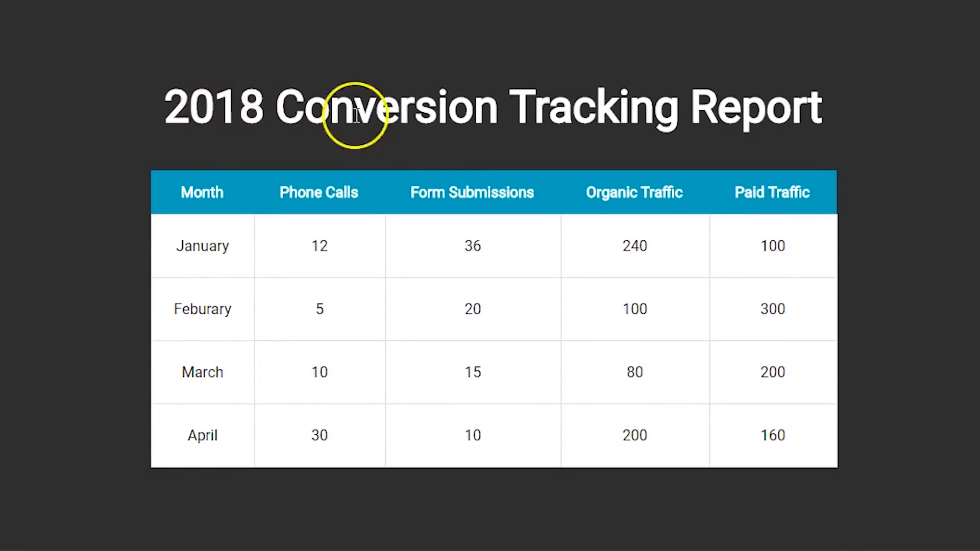
{"action": "mouse_move", "coordinate": [141, 261]}
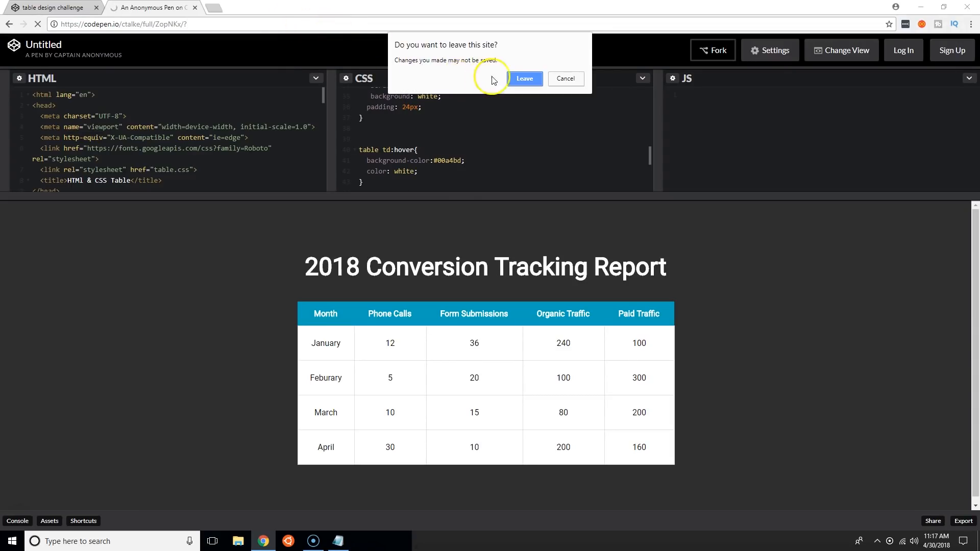
Step: Confirm leaving the page to load the dashboard submission
{"action": "left_click", "coordinate": [212, 8]}
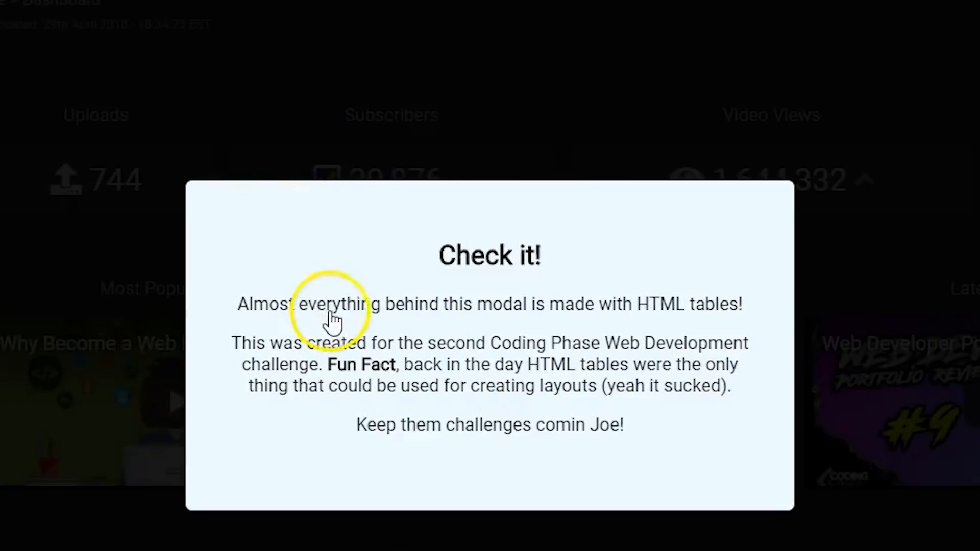
{"action": "mouse_move", "coordinate": [459, 329]}
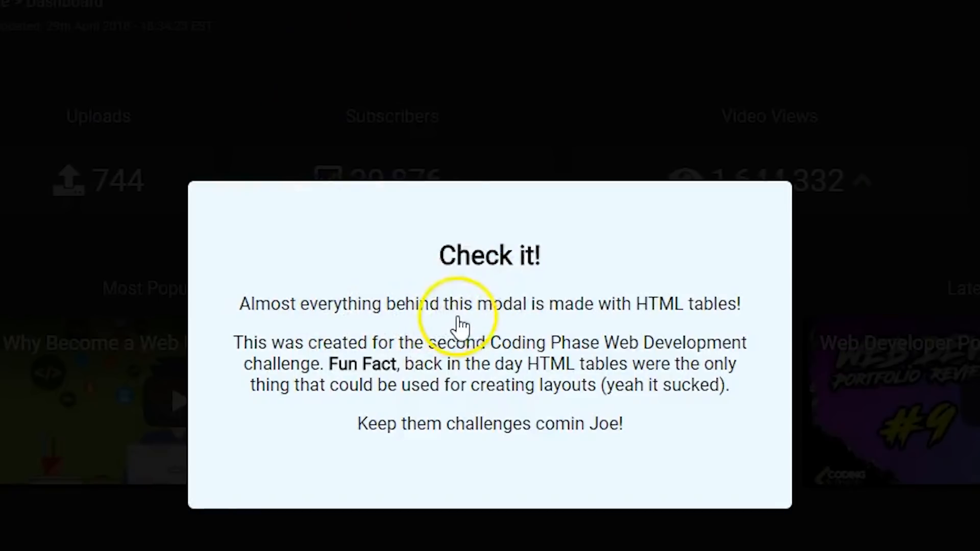
{"action": "mouse_move", "coordinate": [694, 327]}
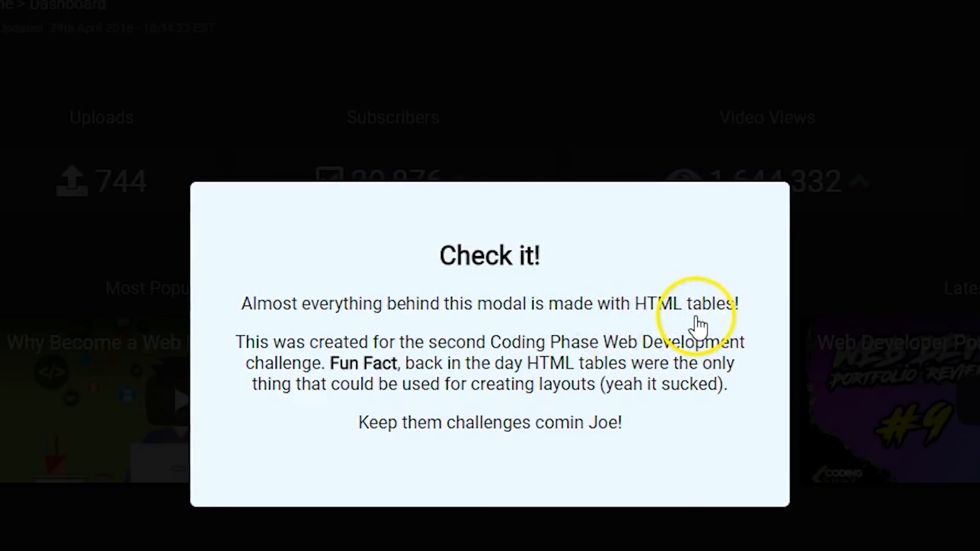
{"action": "mouse_move", "coordinate": [357, 360]}
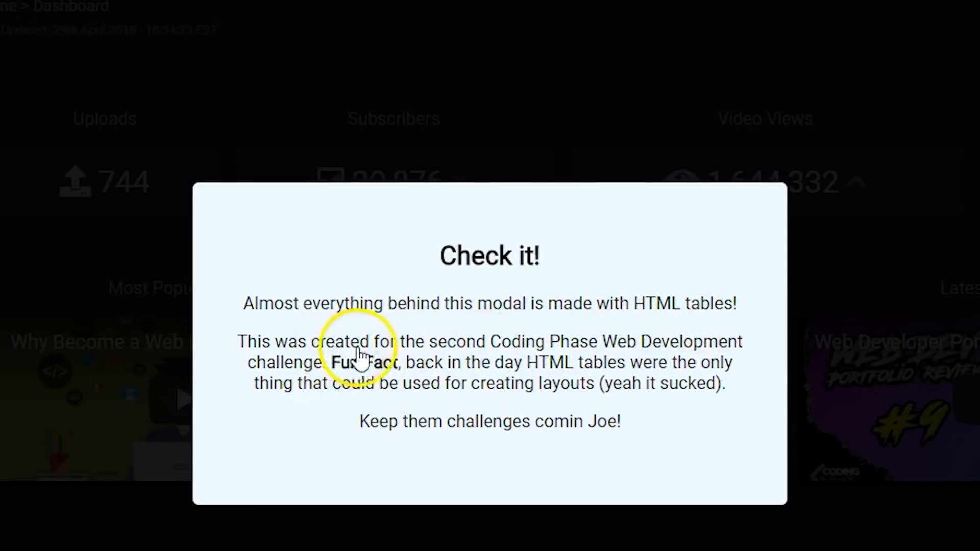
{"action": "mouse_move", "coordinate": [673, 367]}
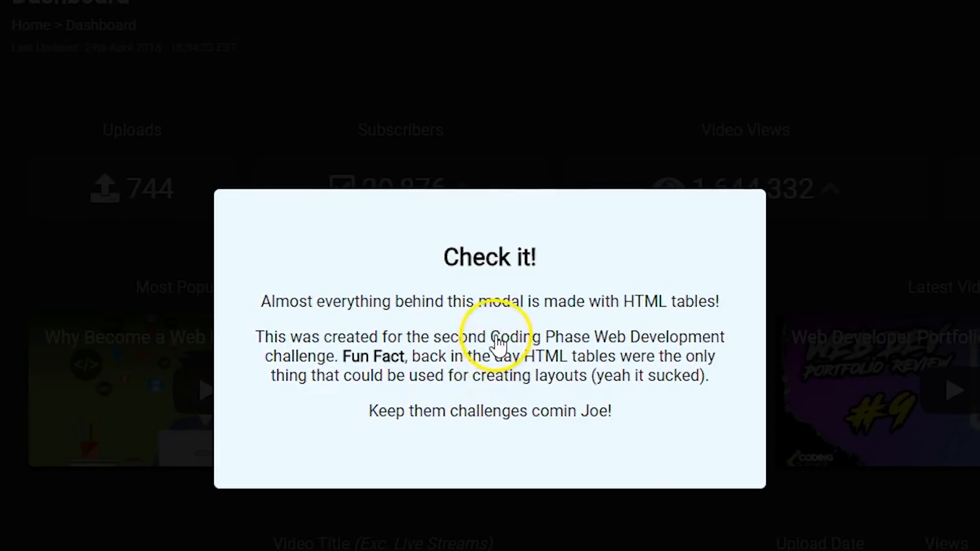
{"action": "mouse_move", "coordinate": [437, 419]}
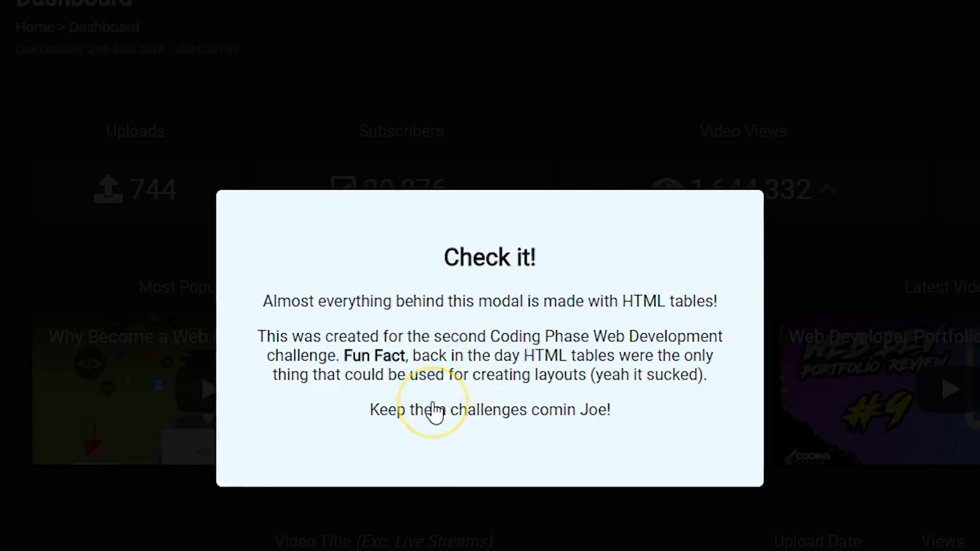
{"action": "mouse_move", "coordinate": [256, 331]}
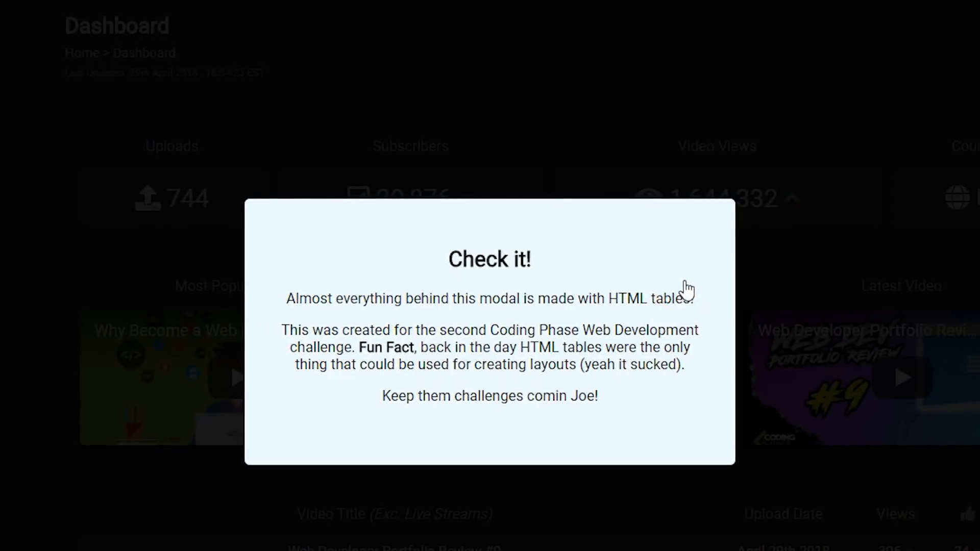
{"action": "mouse_move", "coordinate": [637, 190]}
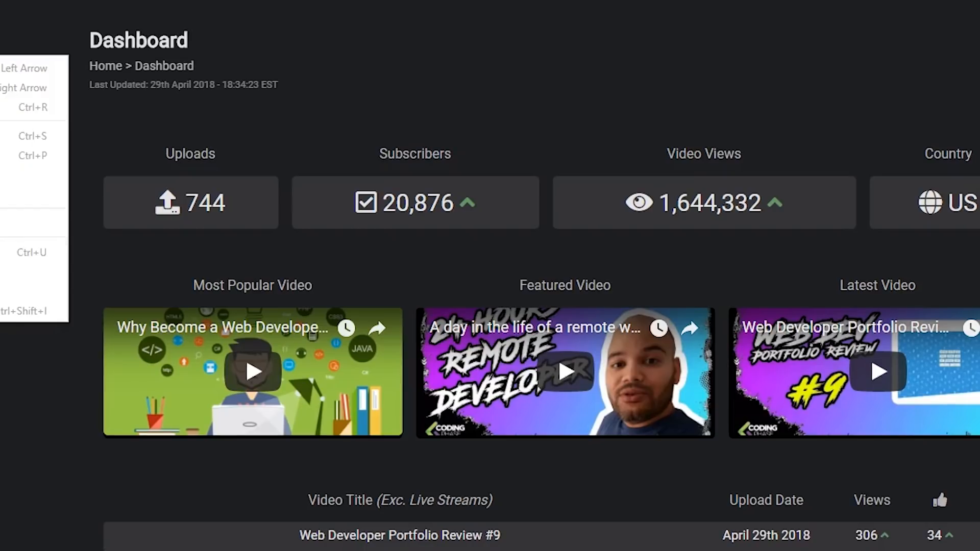
Step: Inspect the dashboard markup, expanding the td#nav cell to reveal its nested table elements
{"action": "key", "text": "F12"}
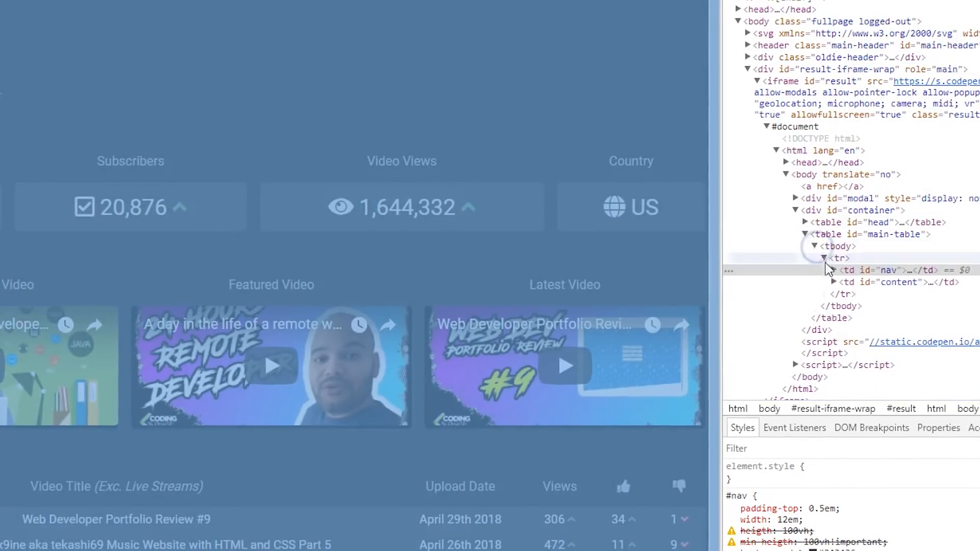
{"action": "left_click", "coordinate": [825, 269]}
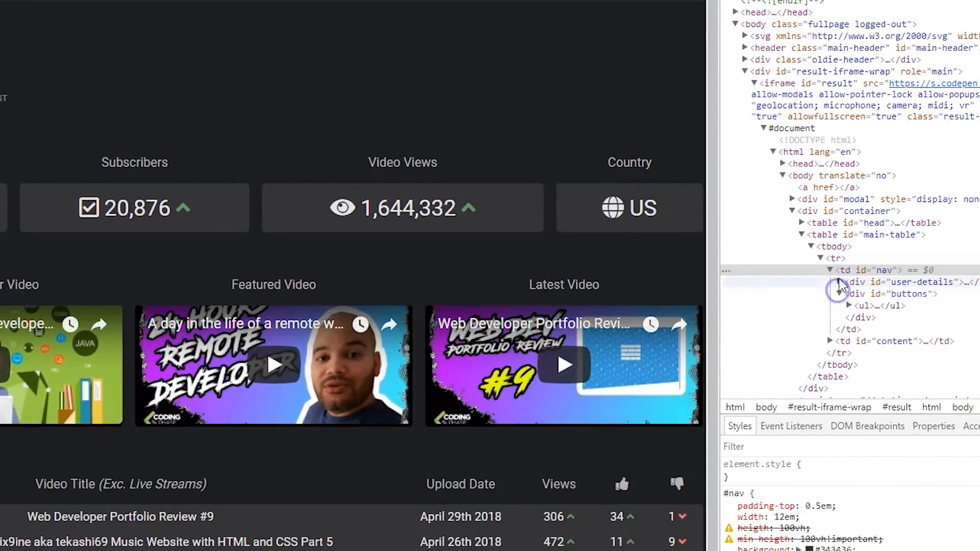
{"action": "left_click", "coordinate": [843, 282]}
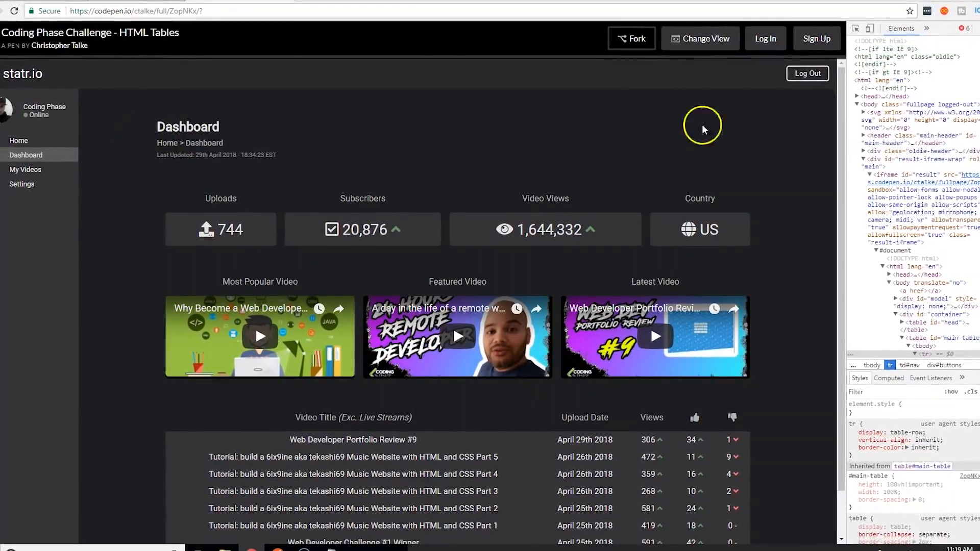
Step: Scroll through the 2017 NFL Passing Leaders table submission
{"action": "scroll", "scroll_direction": "down", "scroll_amount": 3}
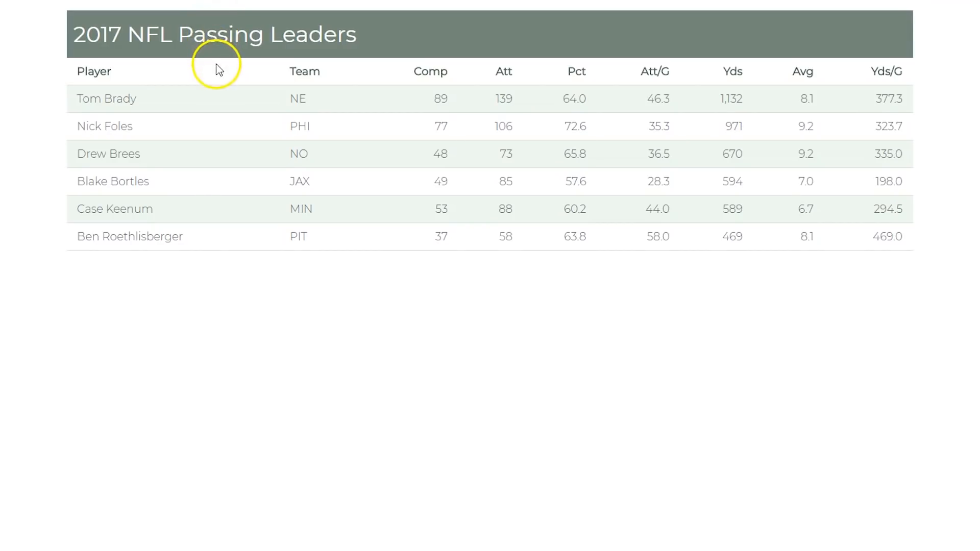
{"action": "mouse_move", "coordinate": [181, 155]}
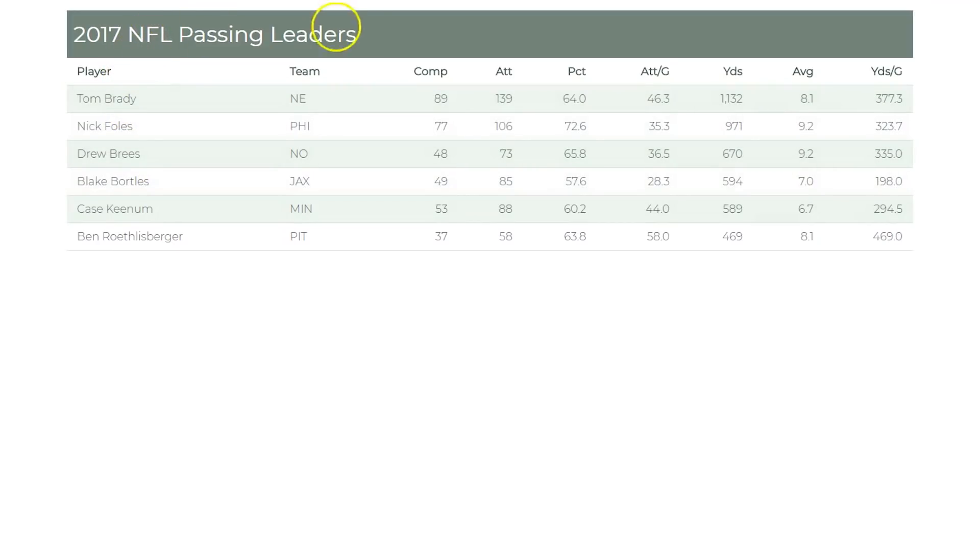
{"action": "mouse_move", "coordinate": [41, 255]}
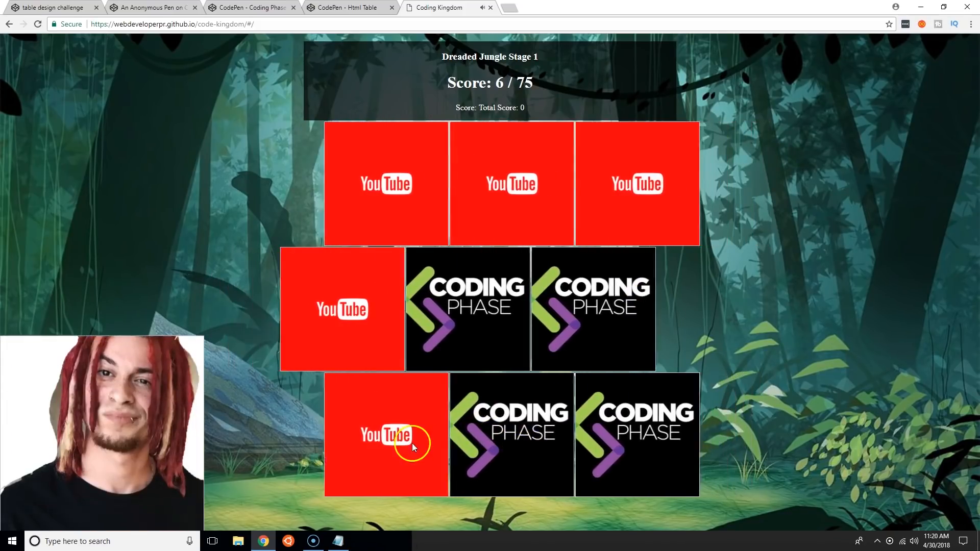
Step: Flip two tiles to match a YouTube and Coding Phase pair in Dreaded Jungle Stage 1
{"action": "left_click", "coordinate": [396, 446]}
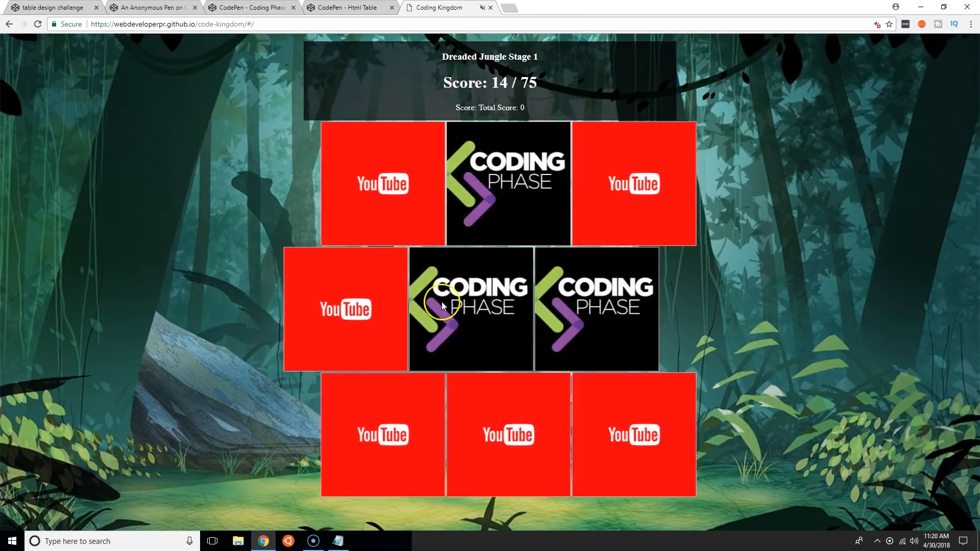
{"action": "left_click", "coordinate": [443, 309]}
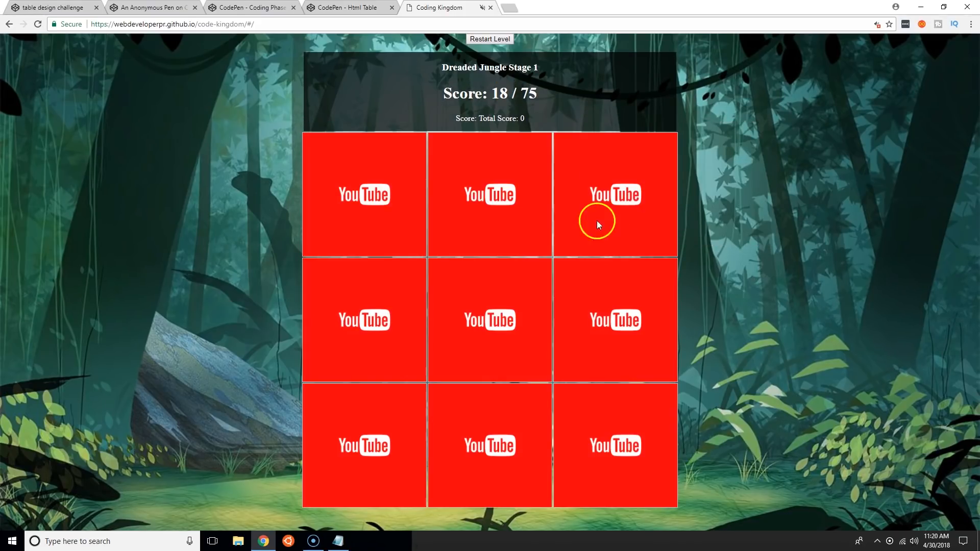
{"action": "mouse_move", "coordinate": [627, 255]}
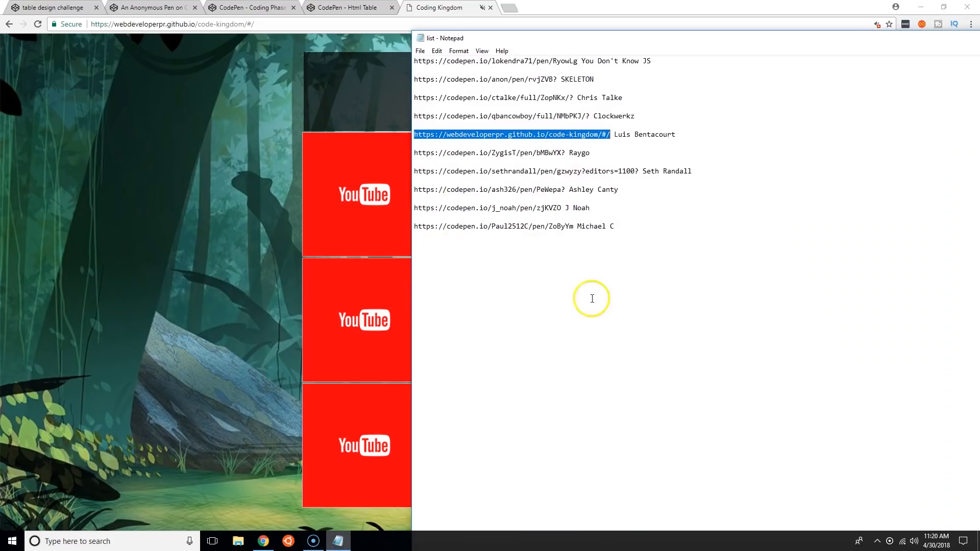
{"action": "mouse_move", "coordinate": [358, 155]}
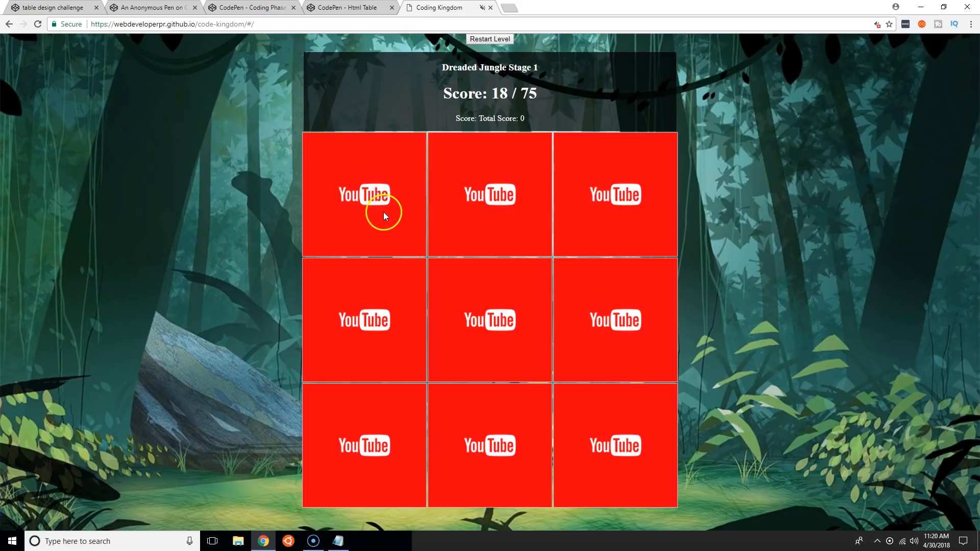
{"action": "mouse_move", "coordinate": [515, 100]}
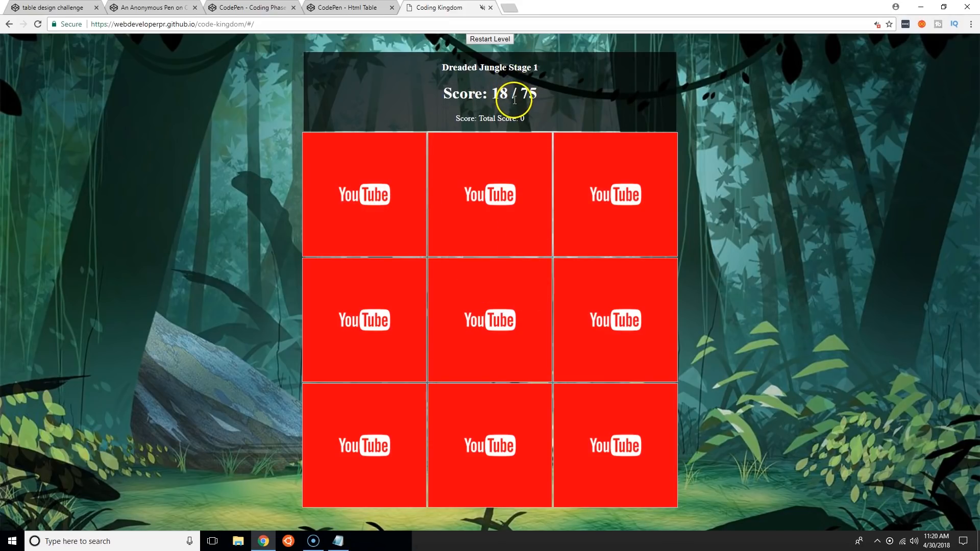
{"action": "mouse_move", "coordinate": [514, 220]}
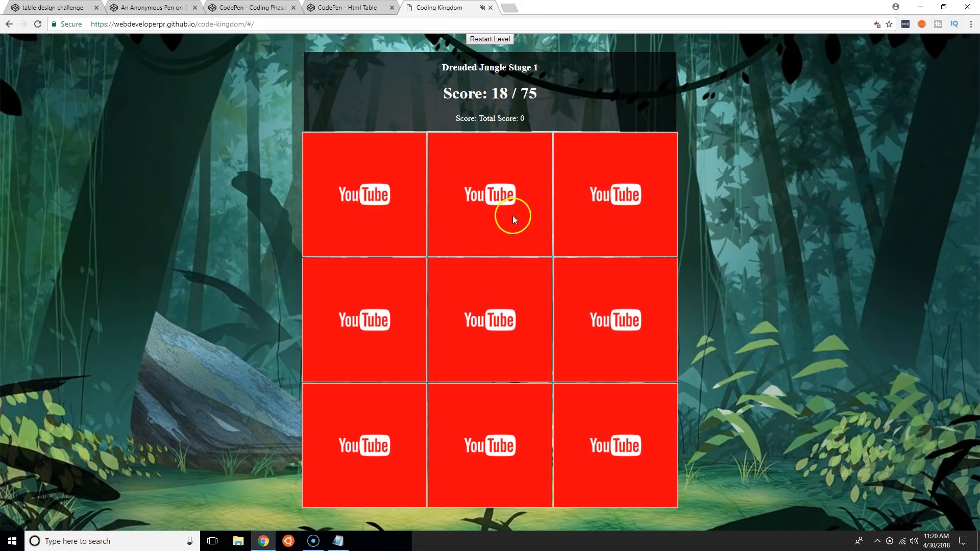
{"action": "right_click", "coordinate": [512, 216]}
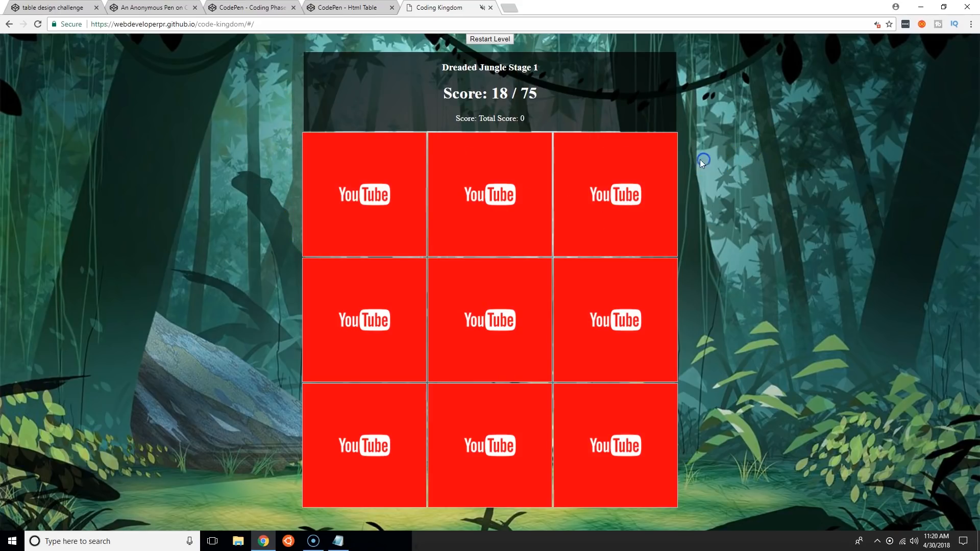
{"action": "key", "text": "F12"}
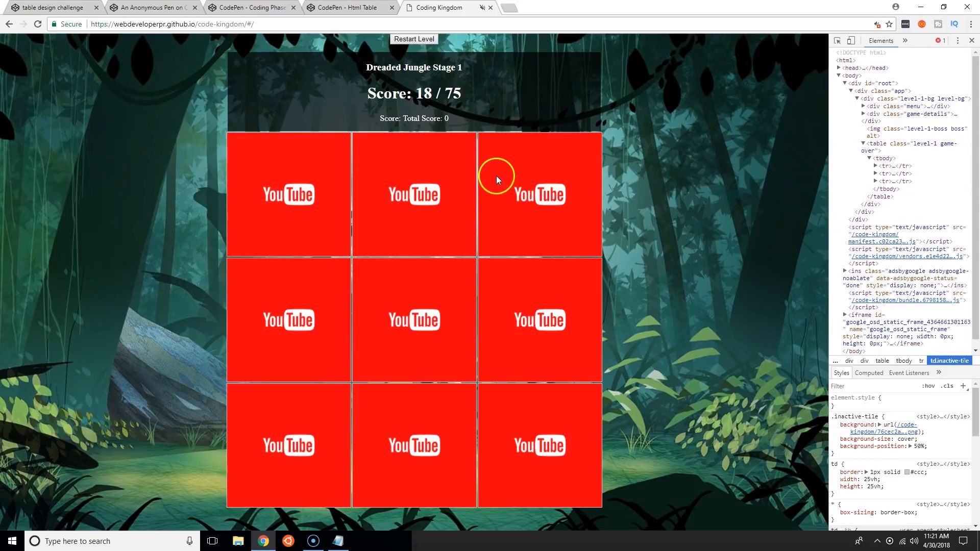
{"action": "mouse_move", "coordinate": [564, 288]}
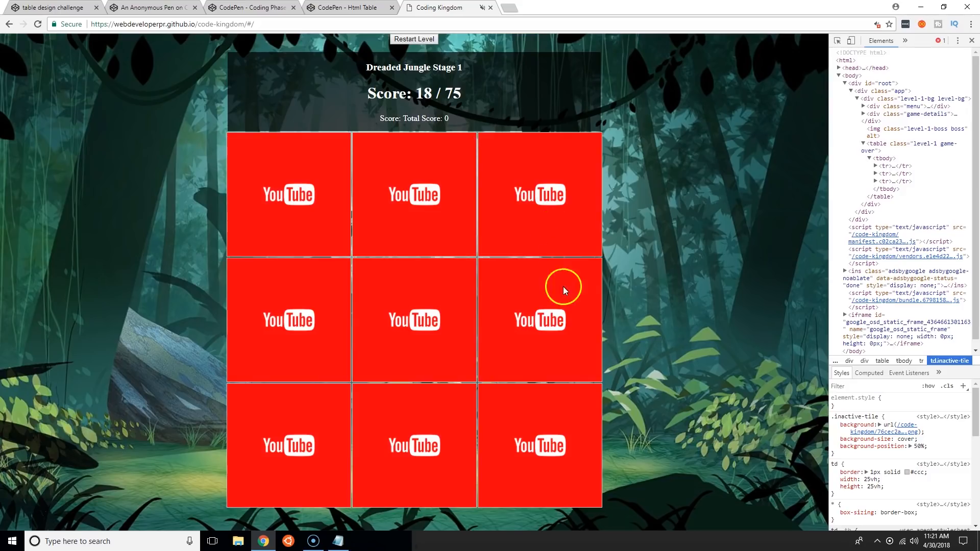
{"action": "mouse_move", "coordinate": [884, 179]}
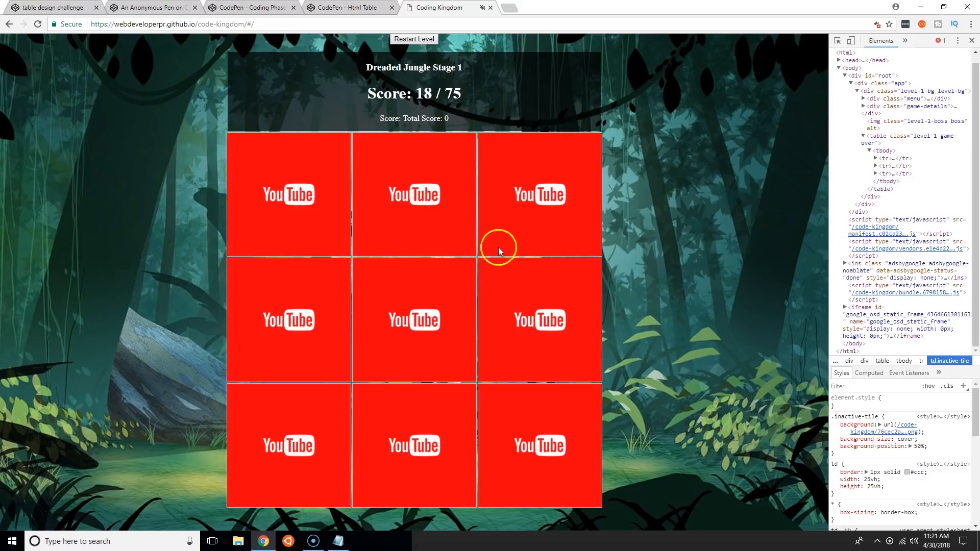
{"action": "mouse_move", "coordinate": [338, 542]}
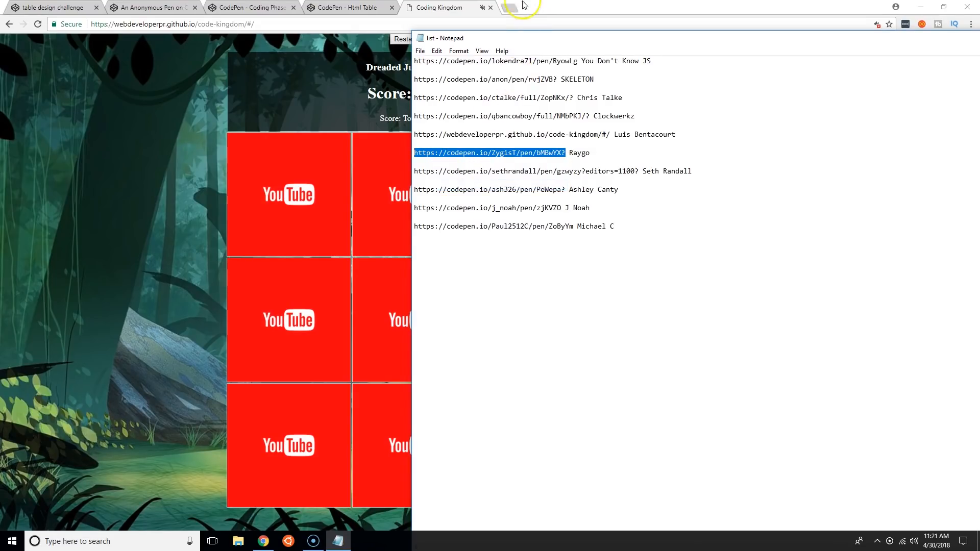
Step: Load the Simple HTML & CSS Table pen with the planets table in a new tab
{"action": "left_click", "coordinate": [516, 7]}
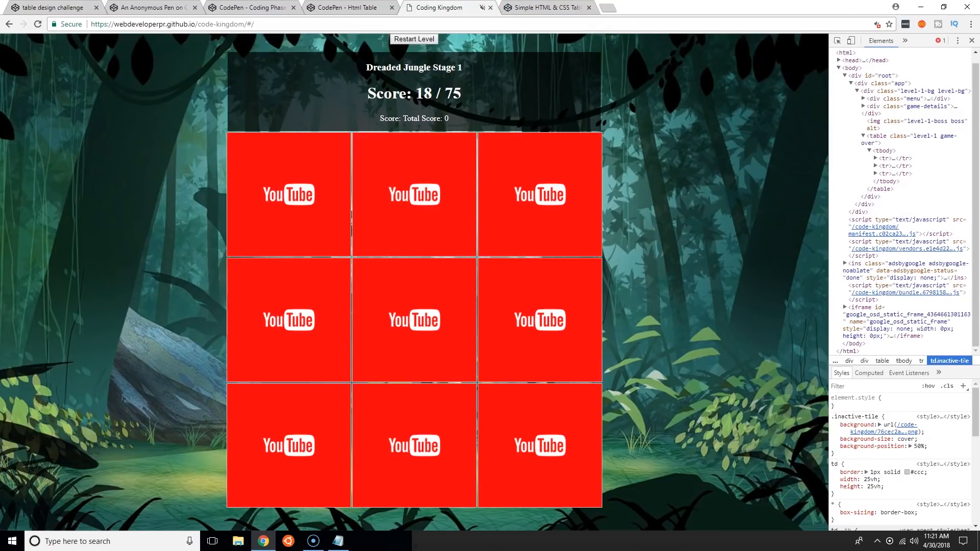
{"action": "left_click", "coordinate": [547, 8]}
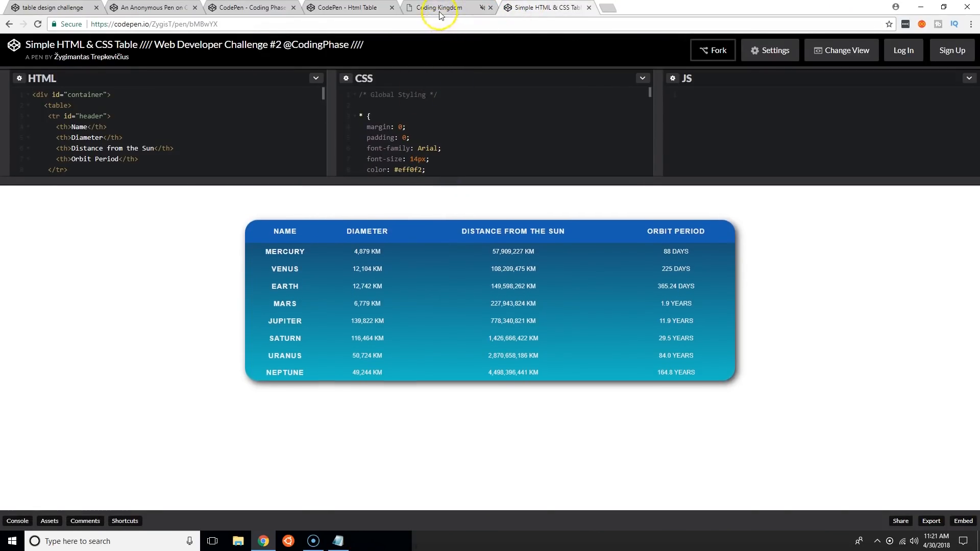
{"action": "left_click", "coordinate": [441, 8]}
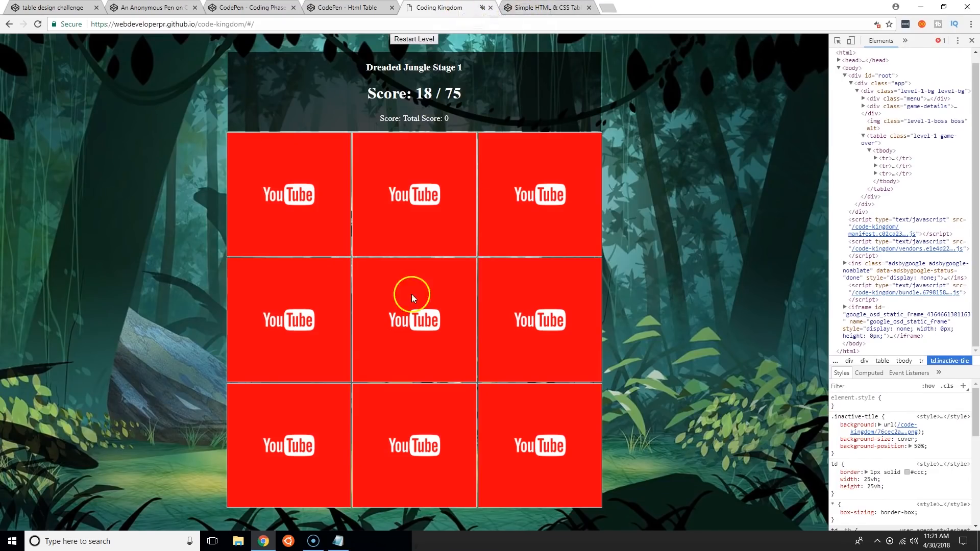
{"action": "left_click", "coordinate": [549, 8]}
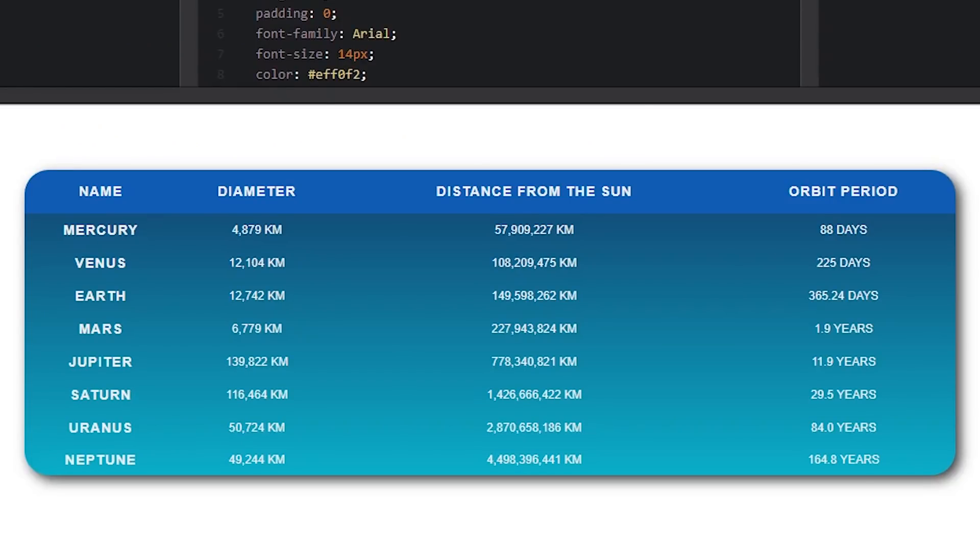
{"action": "mouse_move", "coordinate": [113, 155]}
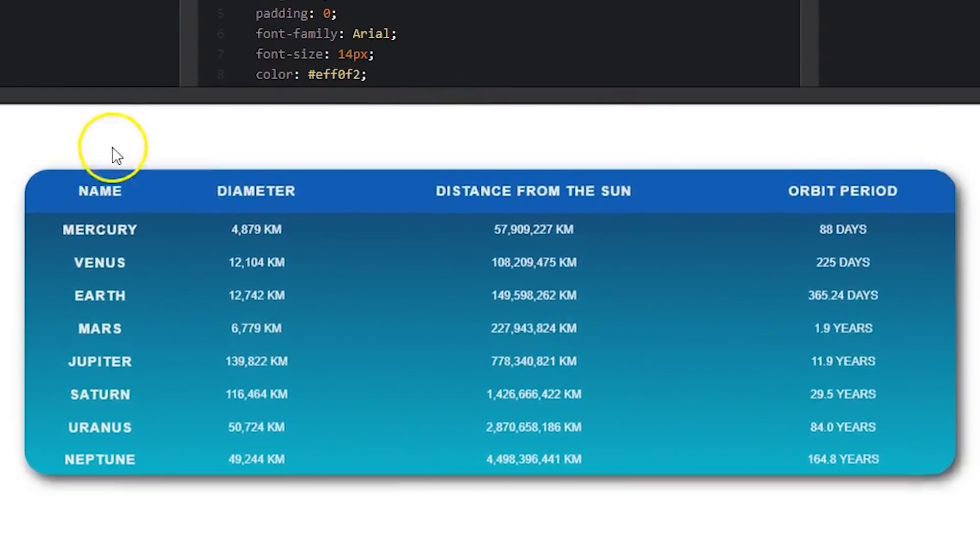
{"action": "mouse_move", "coordinate": [472, 235]}
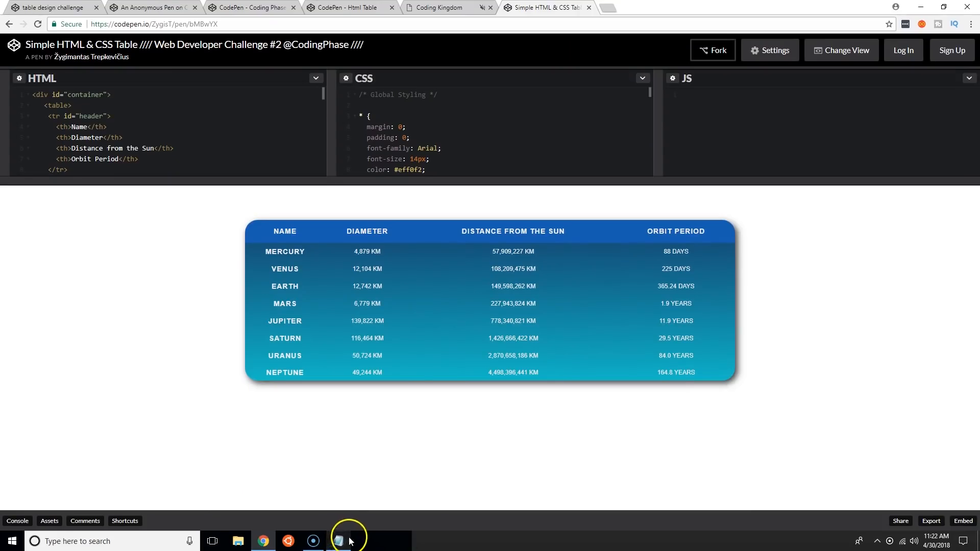
{"action": "left_click", "coordinate": [338, 541]}
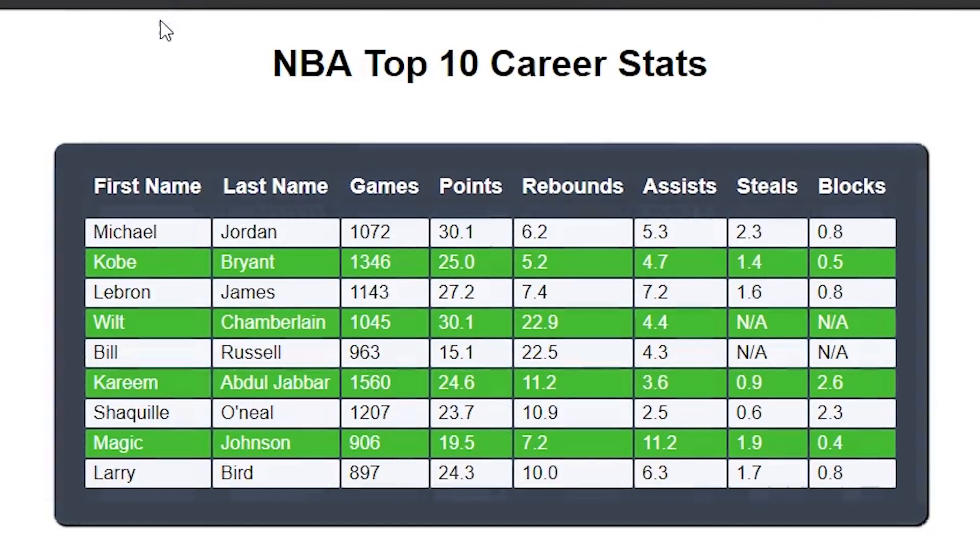
{"action": "mouse_move", "coordinate": [191, 183]}
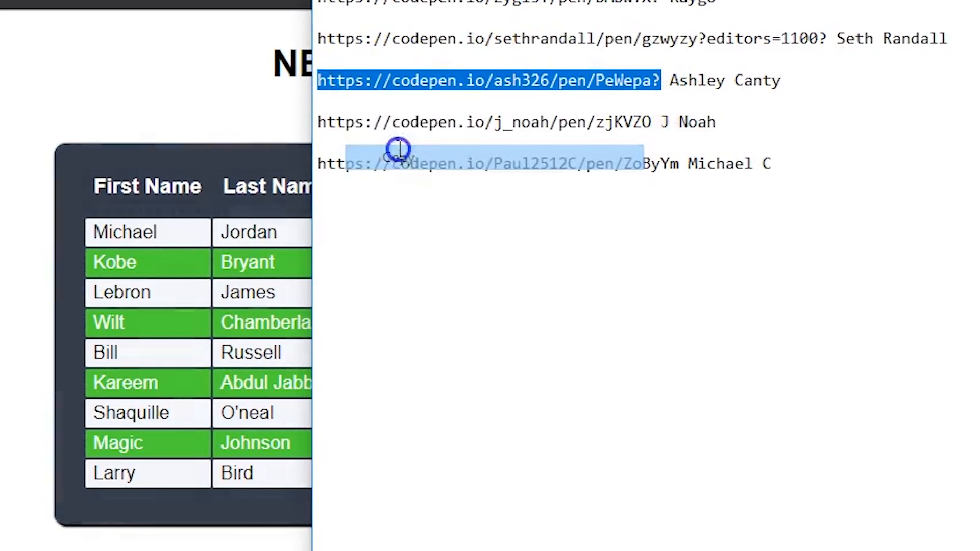
{"action": "left_click", "coordinate": [712, 7]}
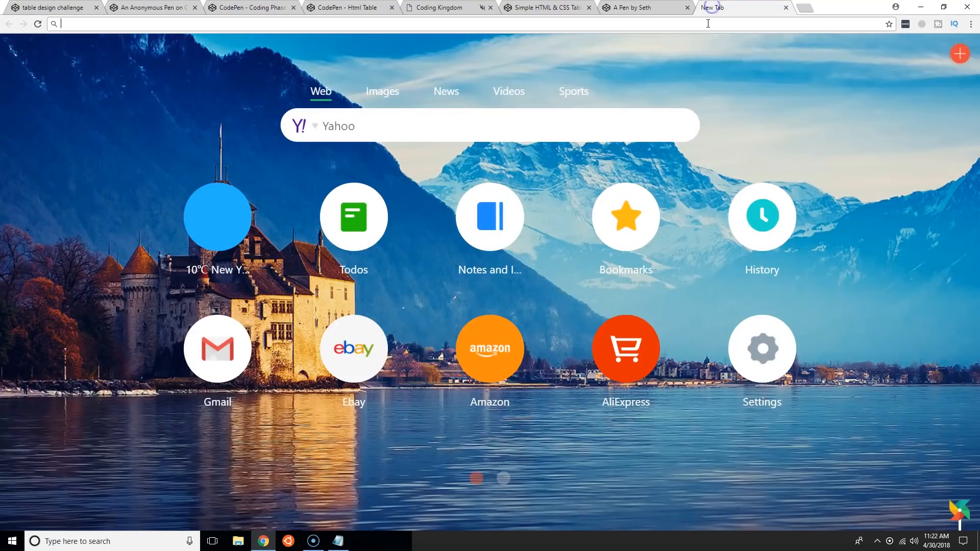
Step: Load the ash326 pen and set Subpages and Mongo DB Integration to Option 3, Customer Care Interface to Option 2
{"action": "type", "text": "https://codepen.io/ash326/pen/PeWepa?"}
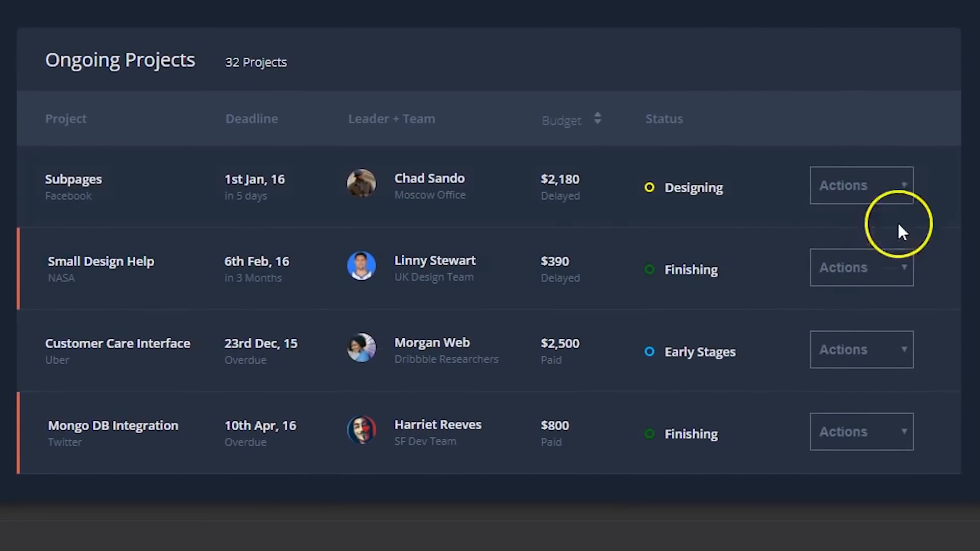
{"action": "left_click", "coordinate": [861, 267]}
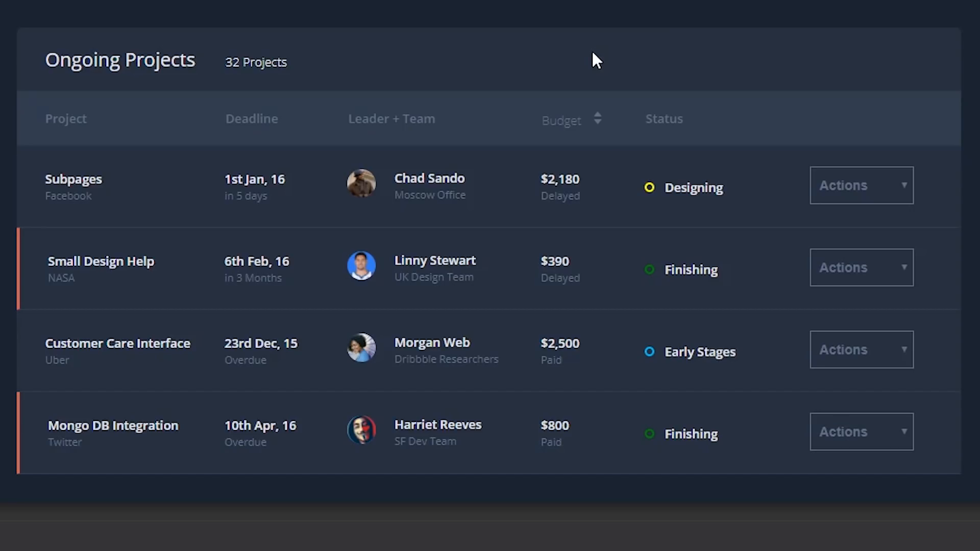
{"action": "mouse_move", "coordinate": [607, 266]}
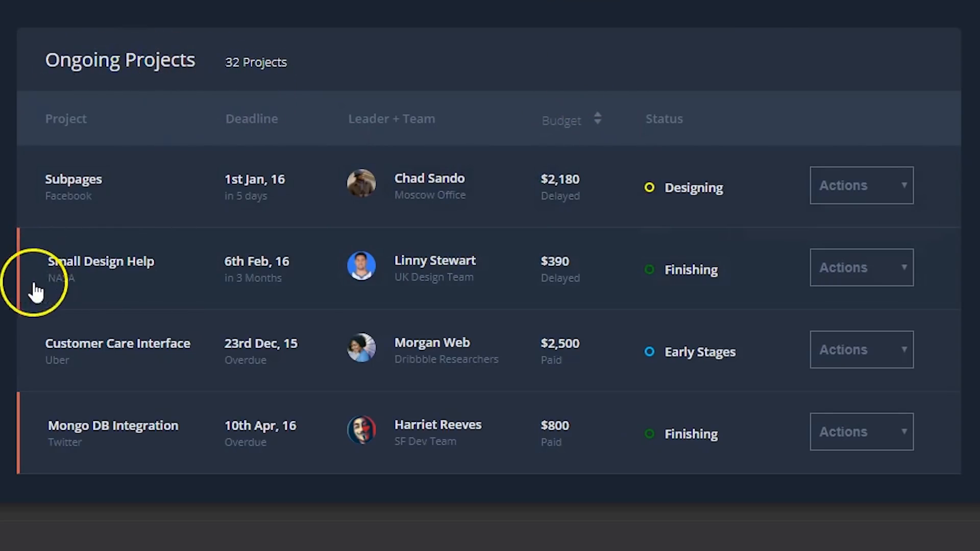
{"action": "mouse_move", "coordinate": [717, 217]}
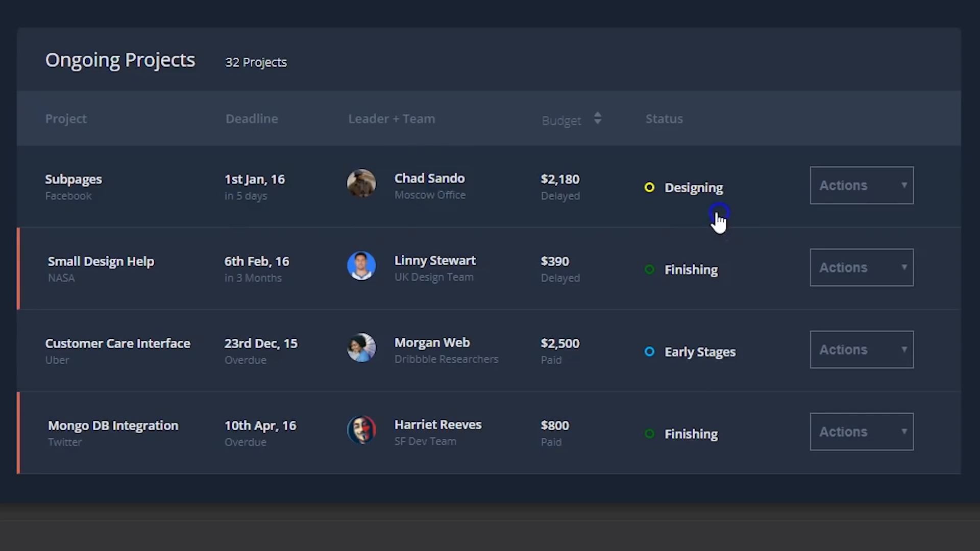
{"action": "mouse_move", "coordinate": [180, 396]}
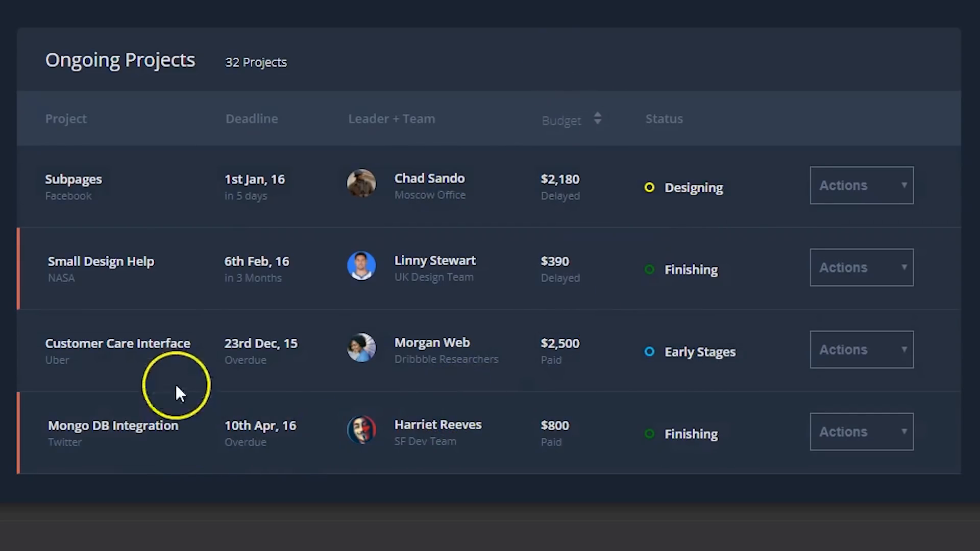
{"action": "mouse_move", "coordinate": [238, 77]}
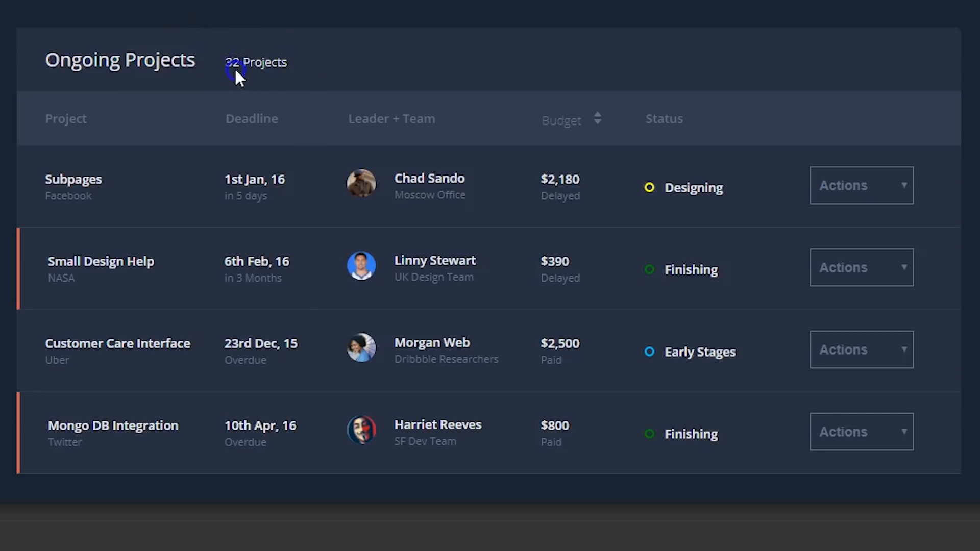
{"action": "mouse_move", "coordinate": [331, 203]}
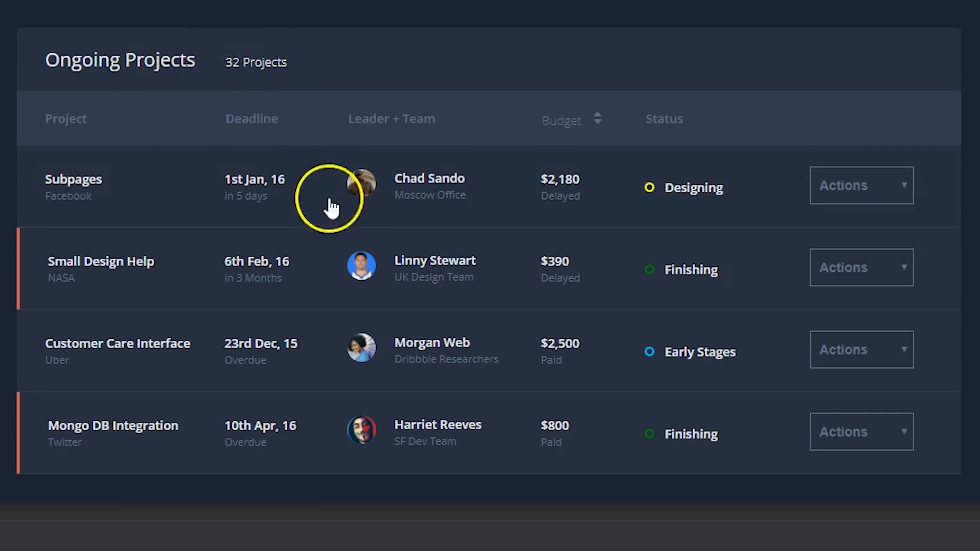
{"action": "mouse_move", "coordinate": [435, 476]}
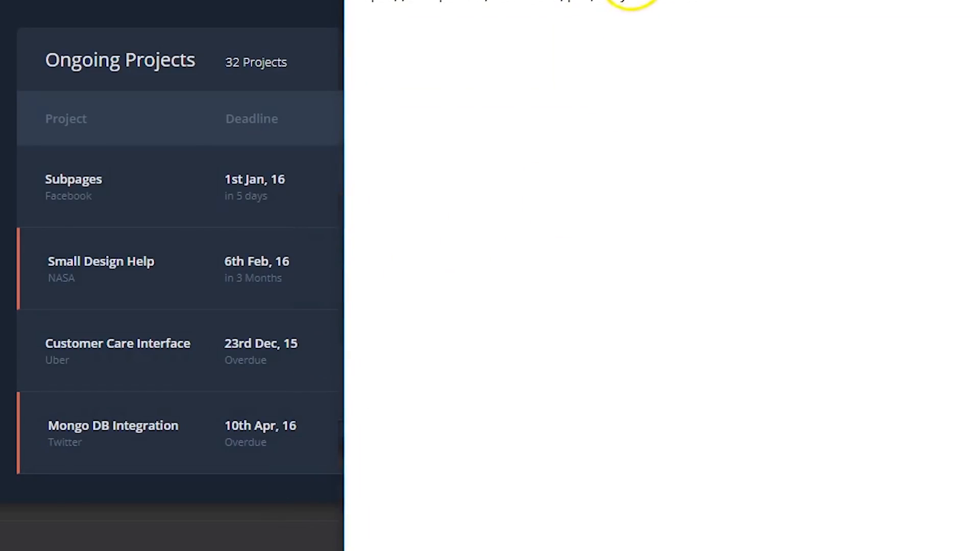
{"action": "right_click", "coordinate": [622, 2]}
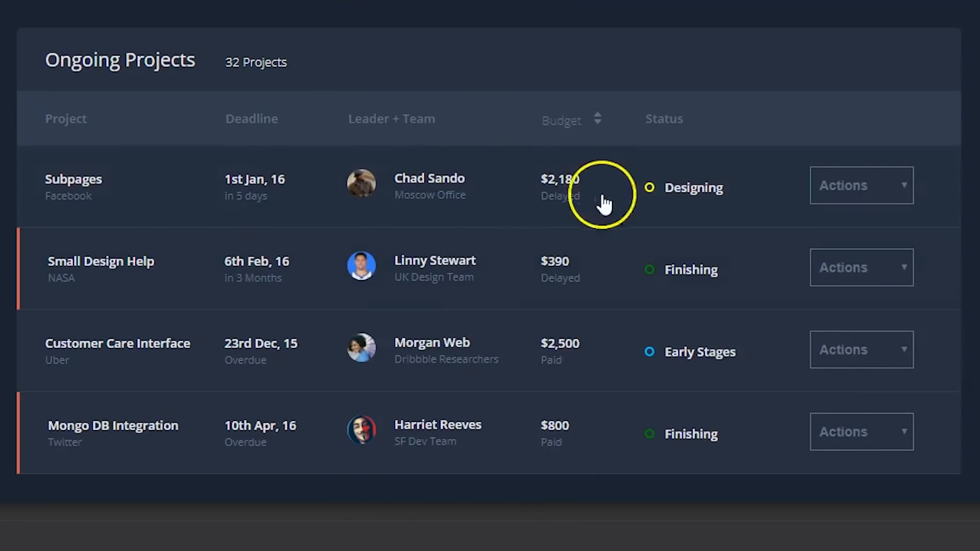
{"action": "mouse_move", "coordinate": [568, 77]}
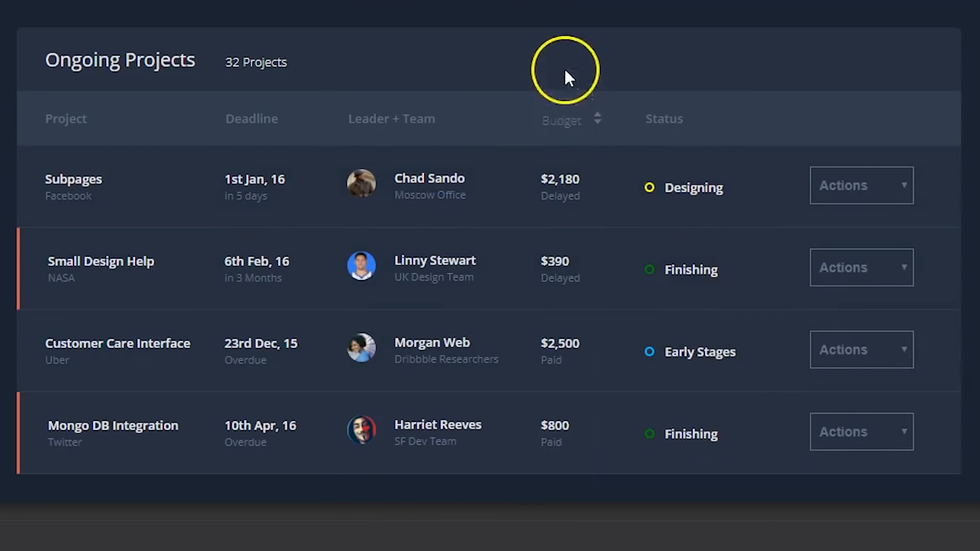
{"action": "left_click", "coordinate": [862, 184]}
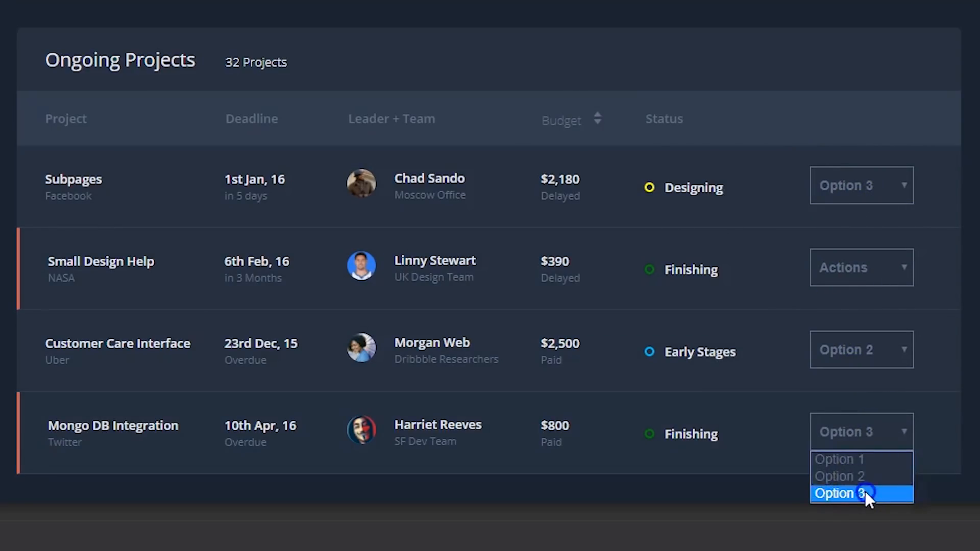
{"action": "left_click", "coordinate": [862, 350]}
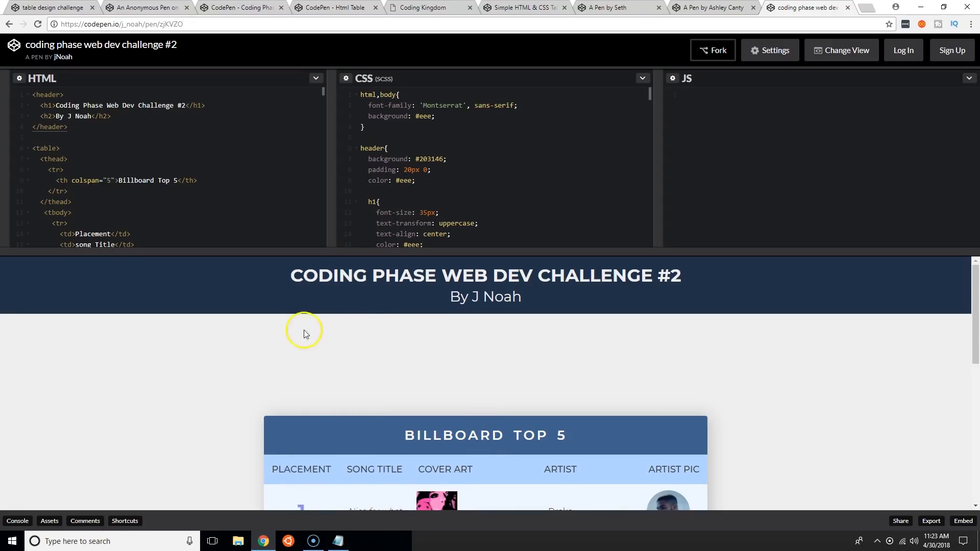
Step: Scroll the Billboard Top 5 preview to show all five songs, then move to the next pen
{"action": "scroll", "scroll_direction": "down", "scroll_amount": 3}
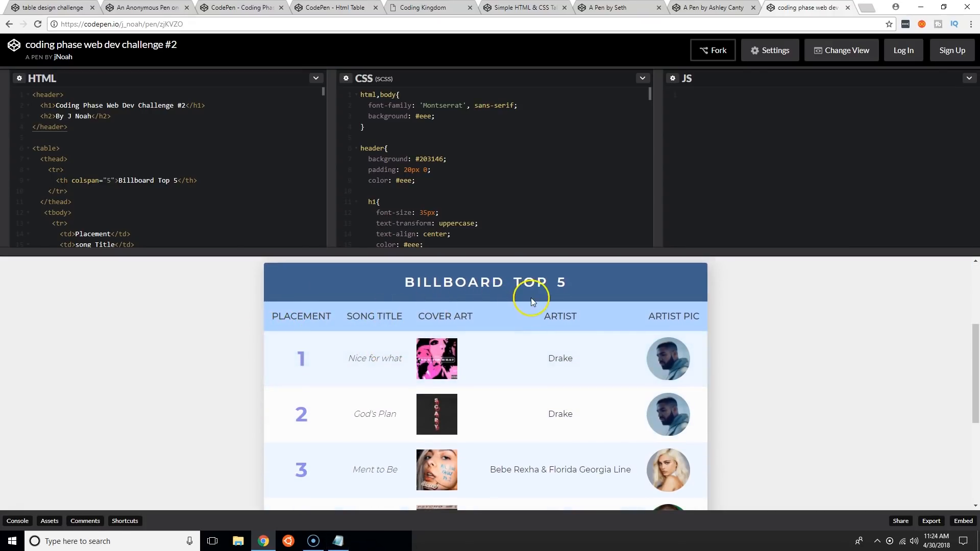
{"action": "scroll", "scroll_direction": "down", "scroll_amount": 3}
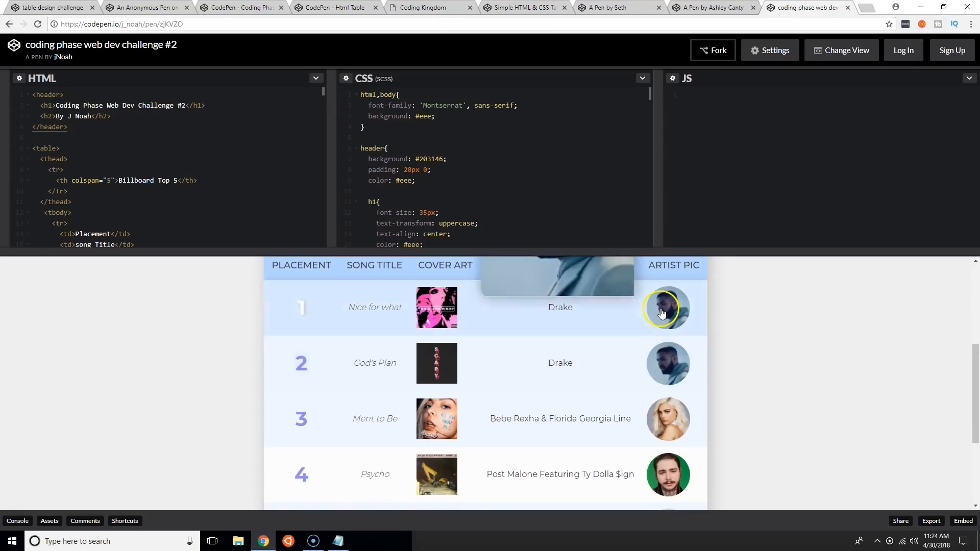
{"action": "scroll", "scroll_direction": "down", "scroll_amount": 3}
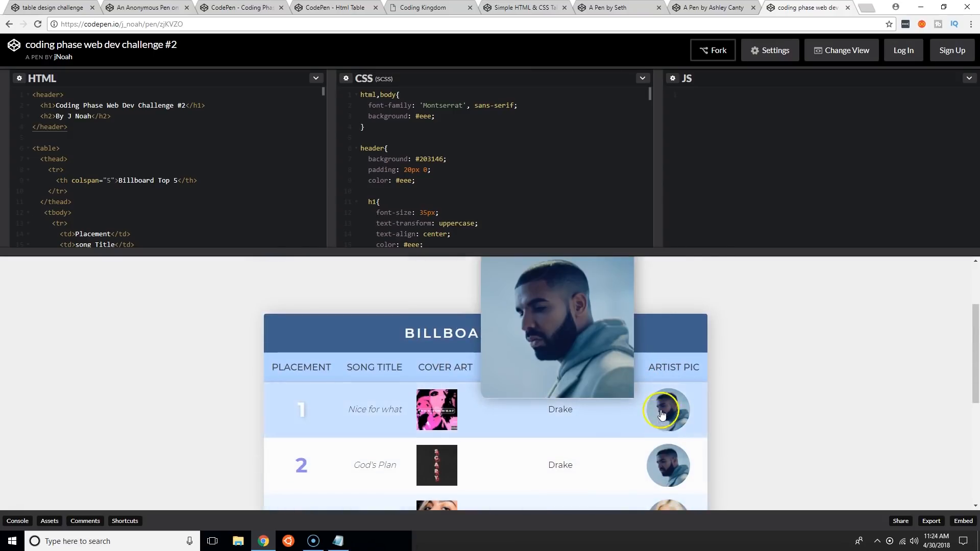
{"action": "scroll", "scroll_direction": "down", "scroll_amount": 3}
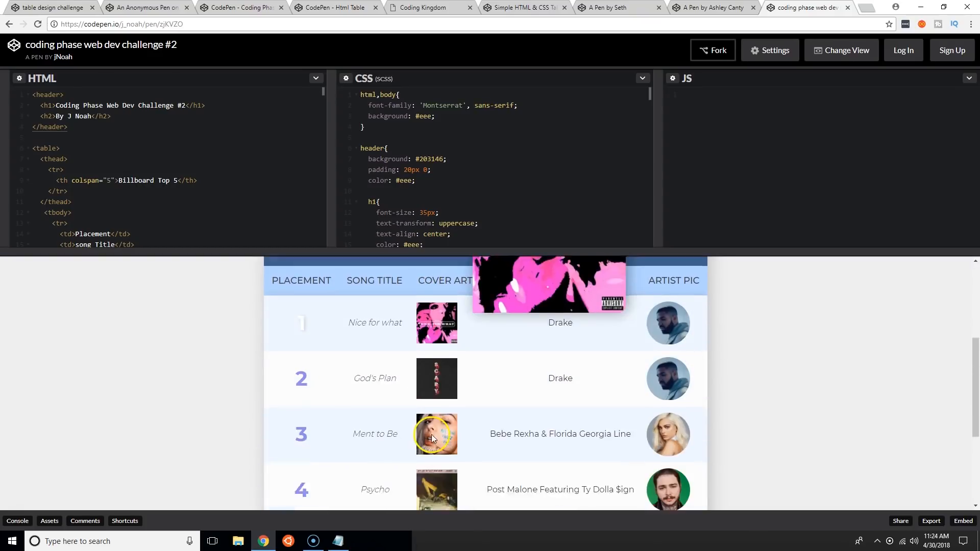
{"action": "scroll", "scroll_direction": "down", "scroll_amount": 3}
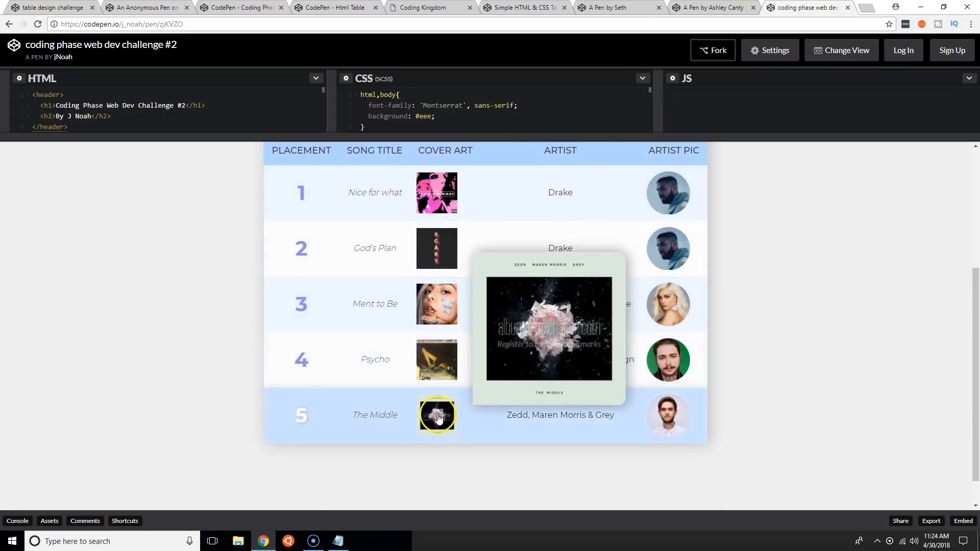
{"action": "mouse_move", "coordinate": [652, 267]}
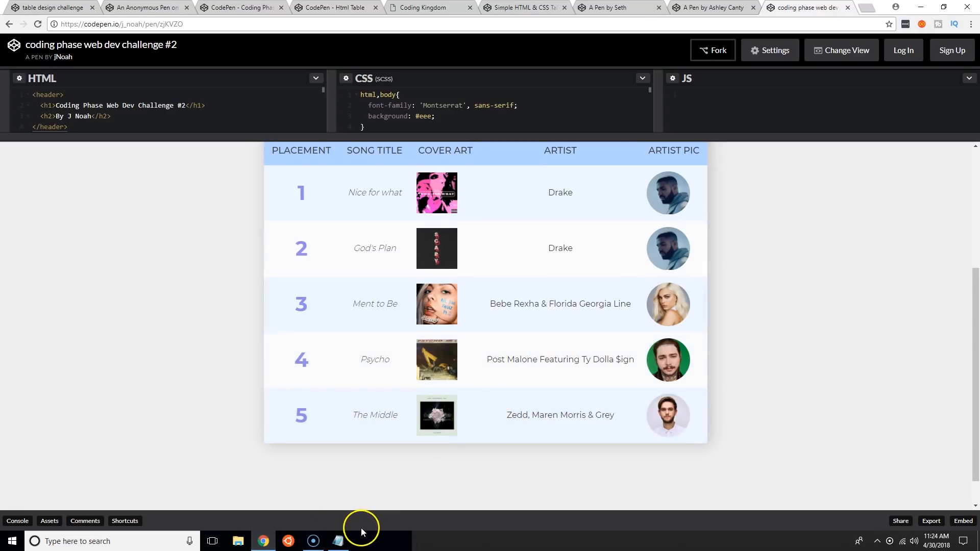
{"action": "left_click", "coordinate": [337, 541]}
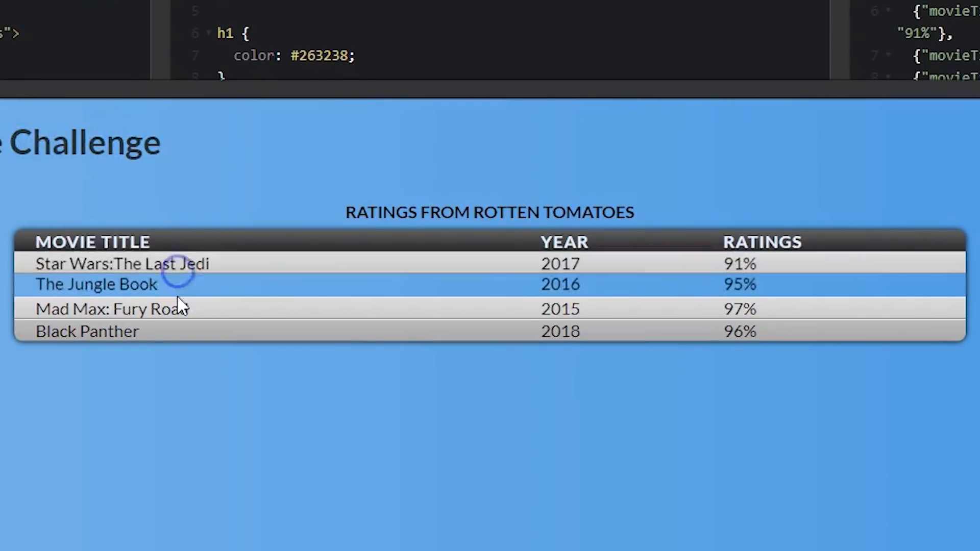
{"action": "mouse_move", "coordinate": [607, 215]}
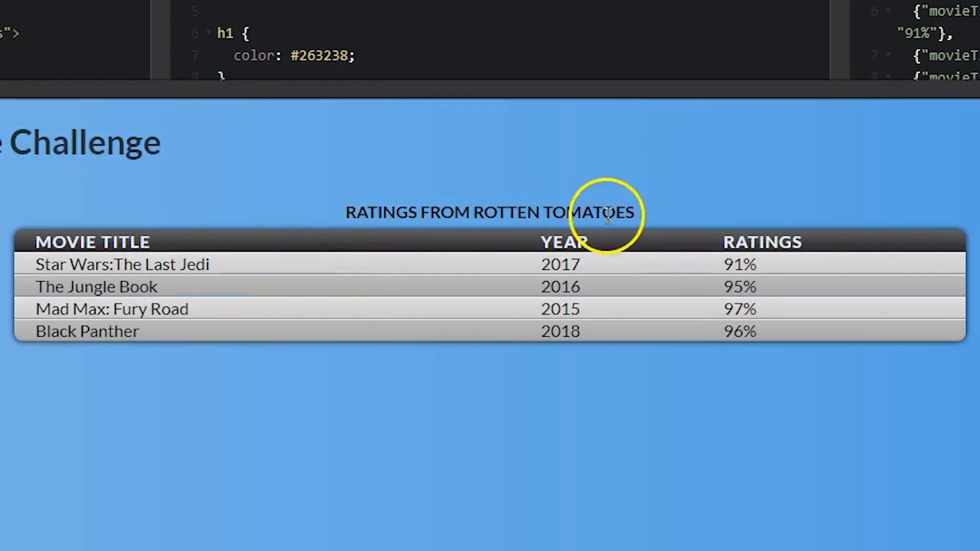
{"action": "mouse_move", "coordinate": [919, 97]}
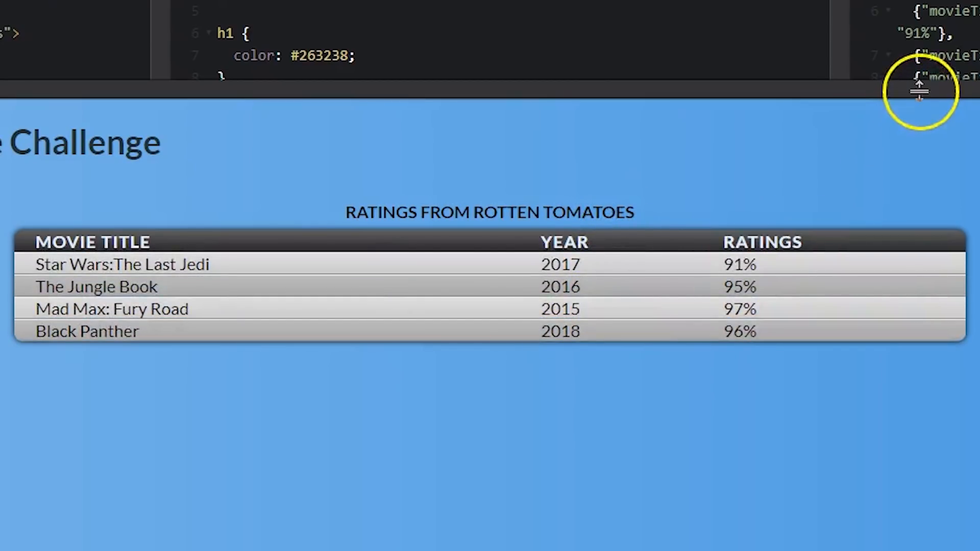
Step: Enlarge the code editors to read the Rotten Tomatoes table's CSS, then restore the table preview
{"action": "left_click_drag", "start_coordinate": [916, 85], "coordinate": [916, 369]}
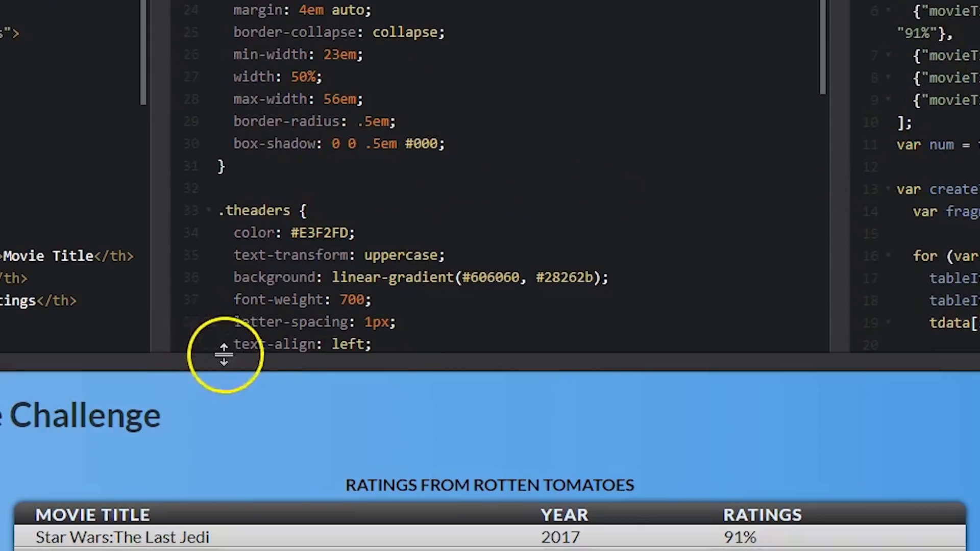
{"action": "left_click_drag", "start_coordinate": [223, 355], "coordinate": [272, 297]}
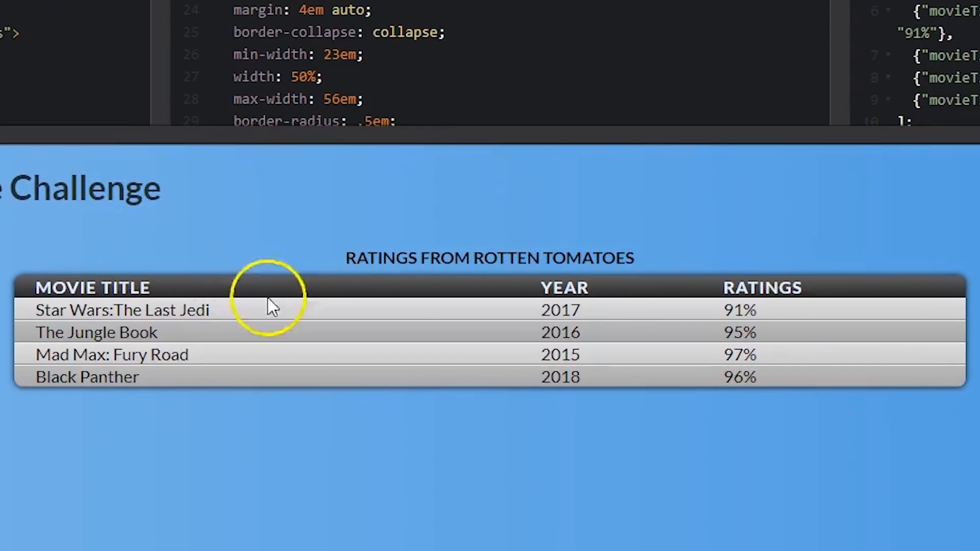
{"action": "mouse_move", "coordinate": [306, 312]}
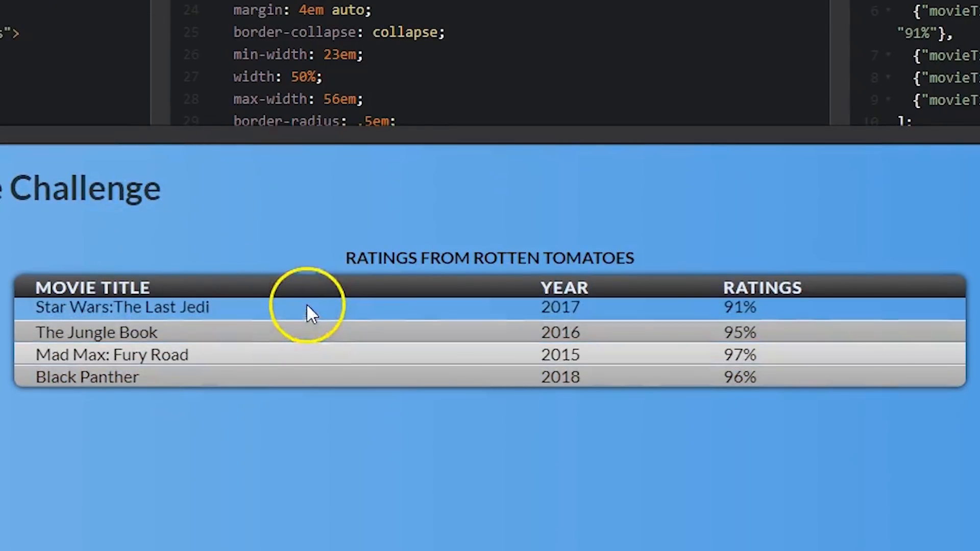
{"action": "mouse_move", "coordinate": [240, 343]}
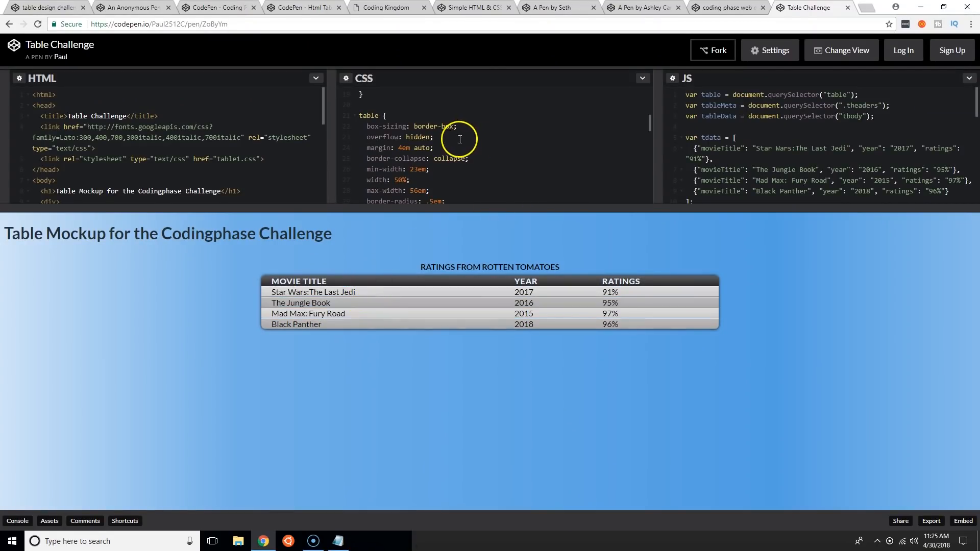
{"action": "mouse_move", "coordinate": [449, 176]}
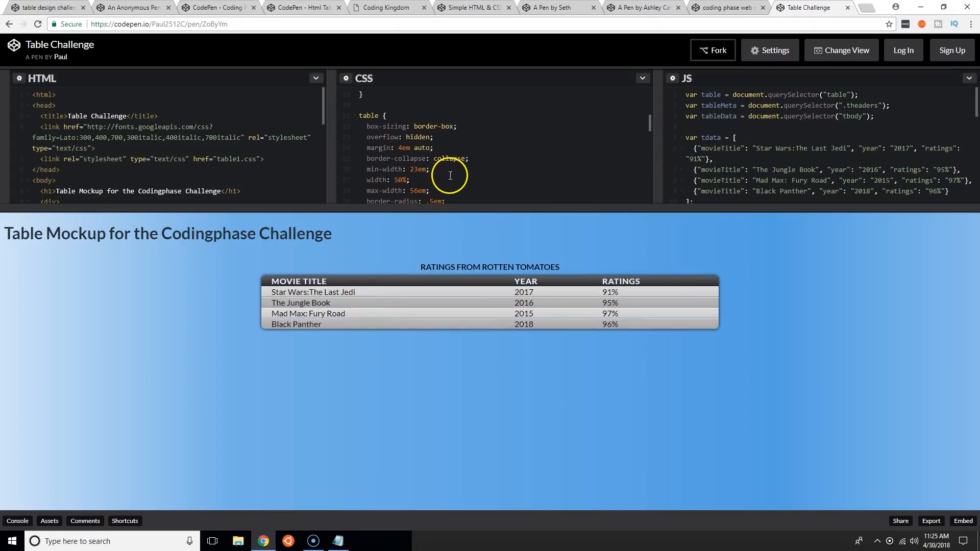
{"action": "mouse_move", "coordinate": [687, 38]}
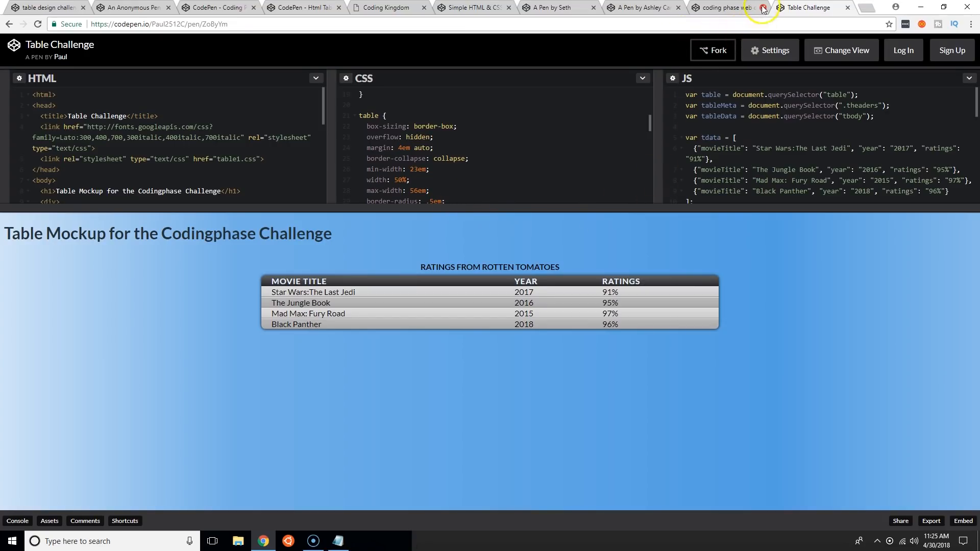
{"action": "mouse_move", "coordinate": [720, 247]}
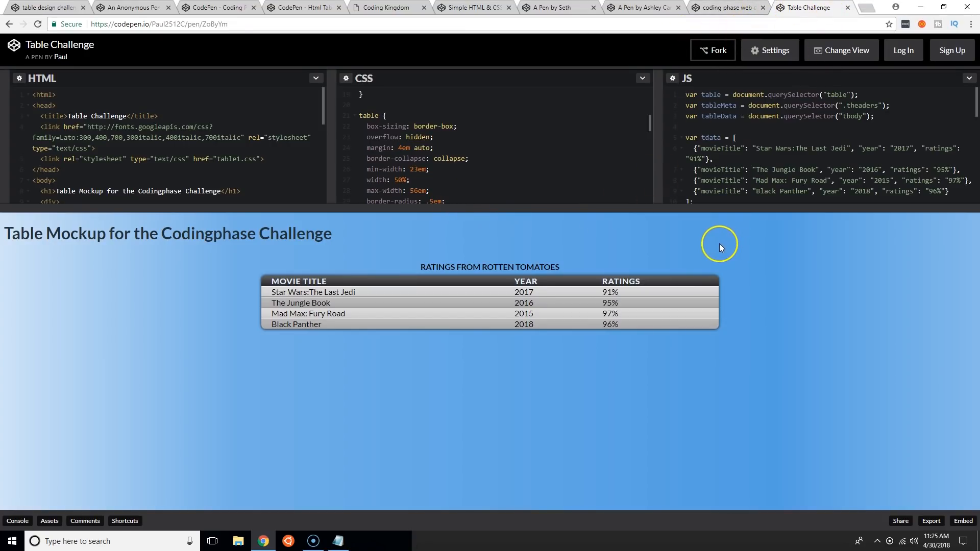
Step: Switch to Ashley Canty's Ongoing Projects dashboard pen
{"action": "left_click", "coordinate": [638, 7]}
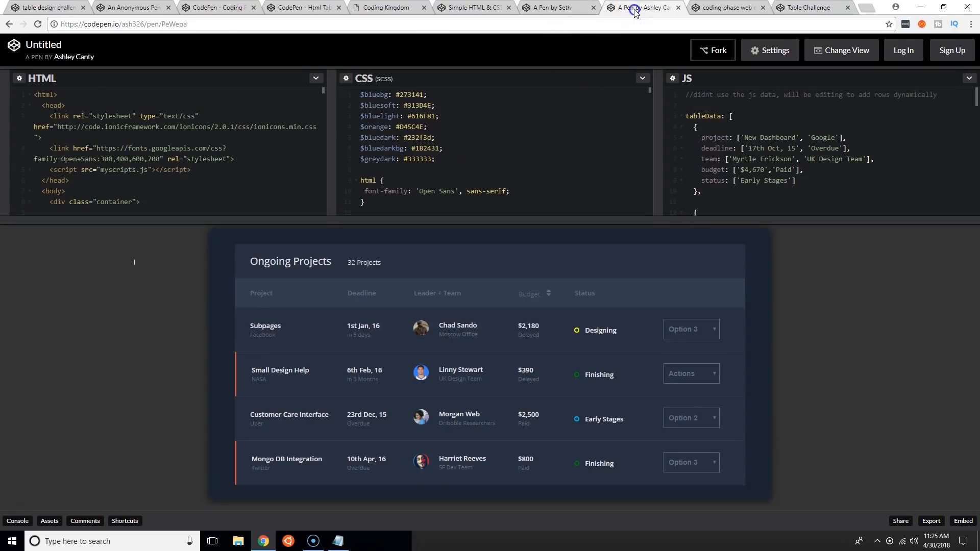
{"action": "mouse_move", "coordinate": [530, 321]}
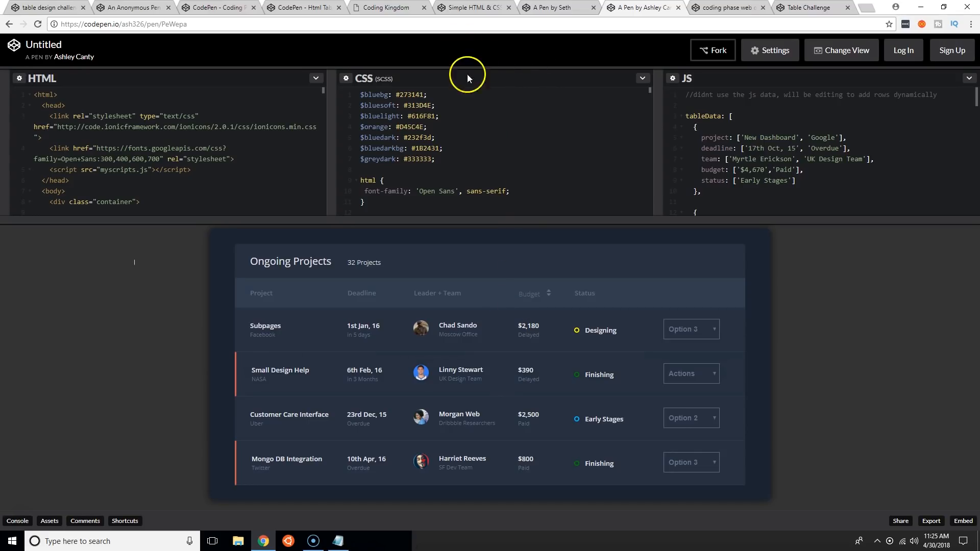
{"action": "mouse_move", "coordinate": [278, 8]}
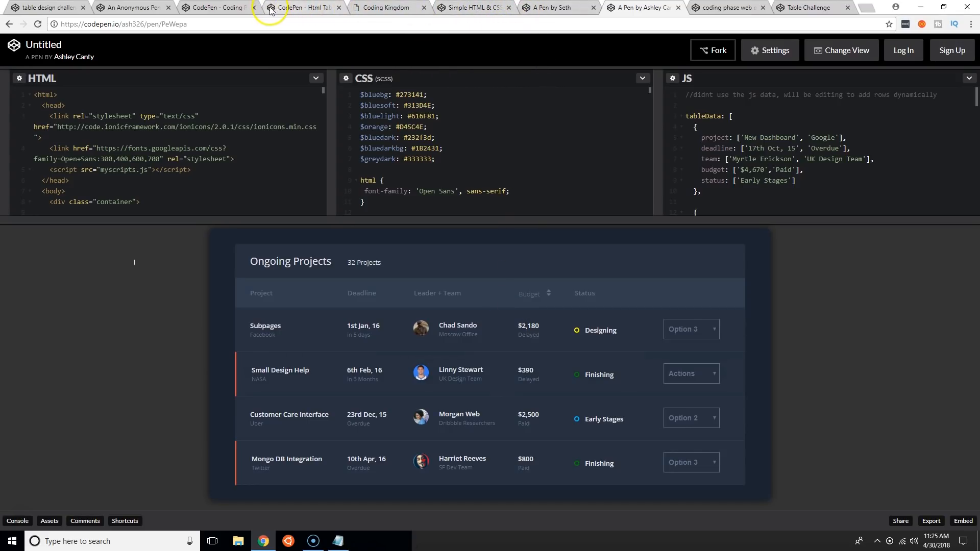
Step: Switch to the statr.io dashboard pen and scroll through its stats and video table
{"action": "left_click", "coordinate": [211, 8]}
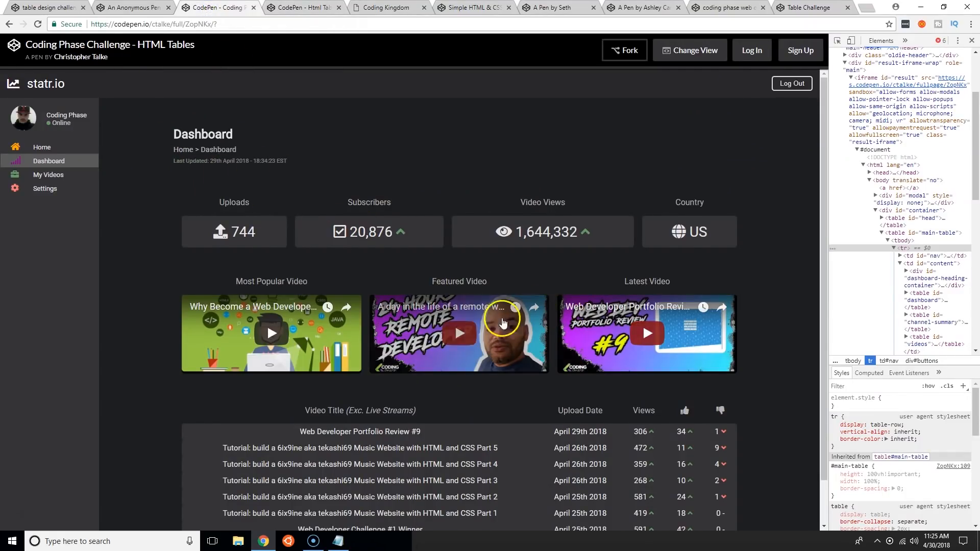
{"action": "mouse_move", "coordinate": [307, 223]}
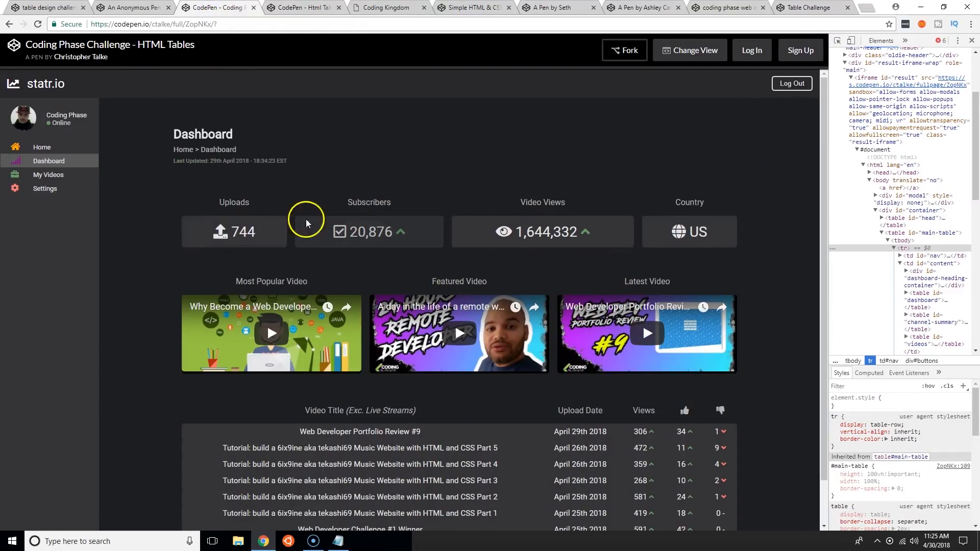
{"action": "scroll", "scroll_direction": "down", "scroll_amount": 3}
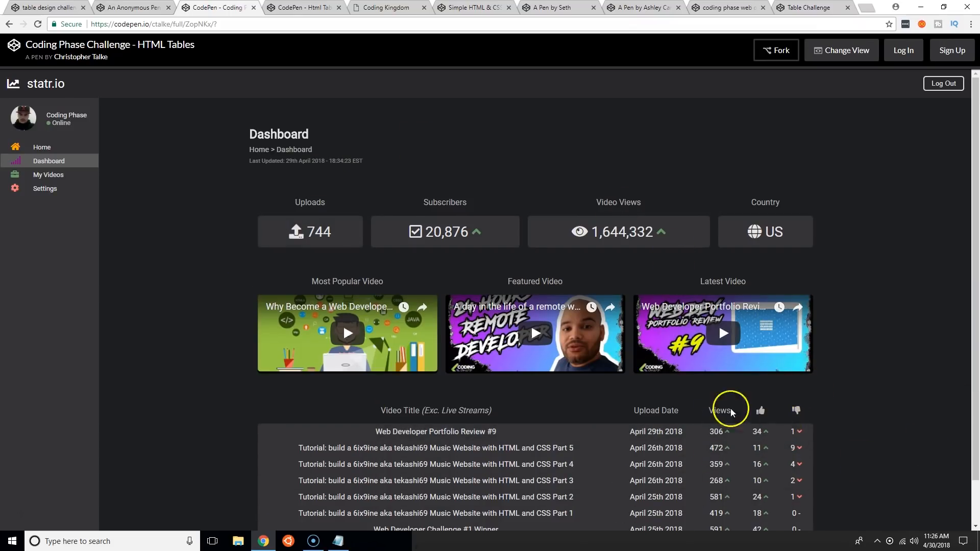
{"action": "mouse_move", "coordinate": [733, 170]}
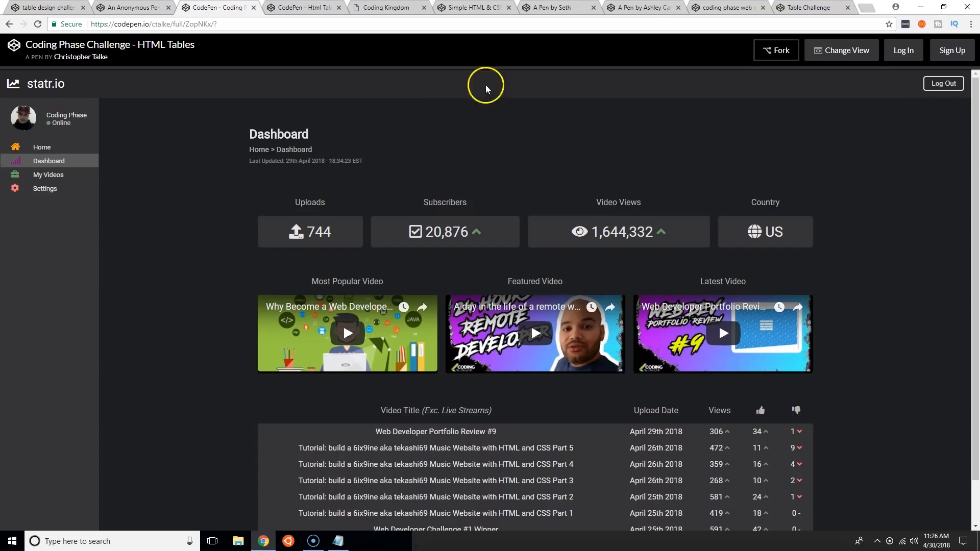
{"action": "scroll", "scroll_direction": "down", "scroll_amount": 3}
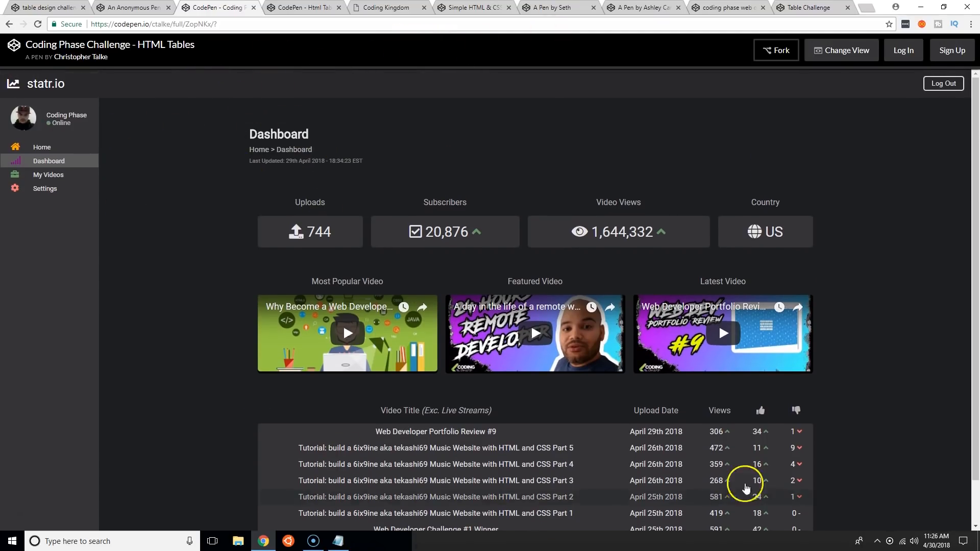
{"action": "scroll", "scroll_direction": "down", "scroll_amount": 3}
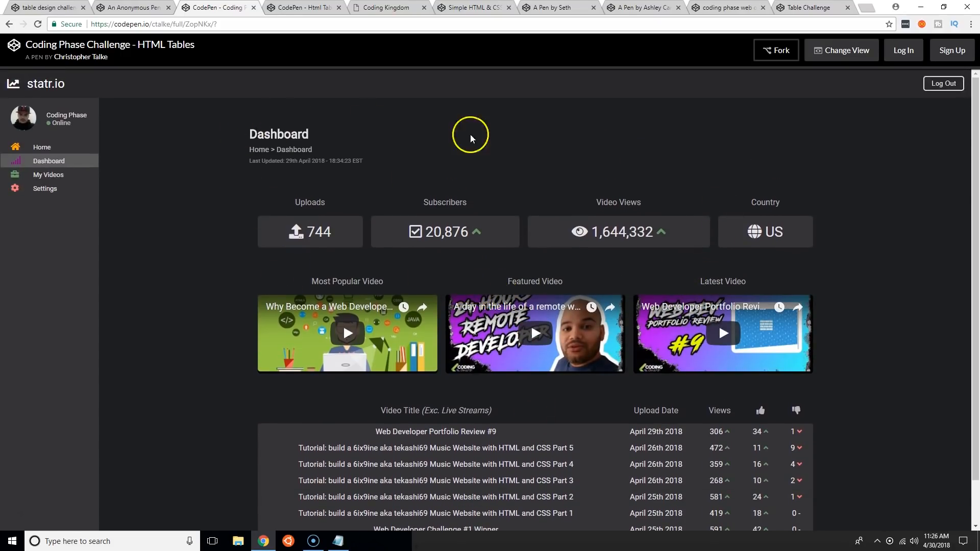
{"action": "mouse_move", "coordinate": [524, 268]}
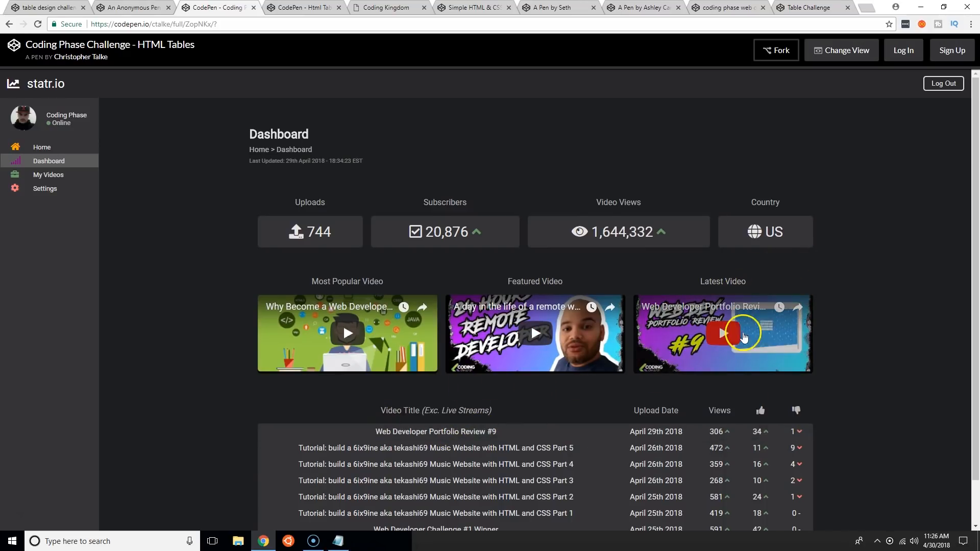
{"action": "mouse_move", "coordinate": [647, 354]}
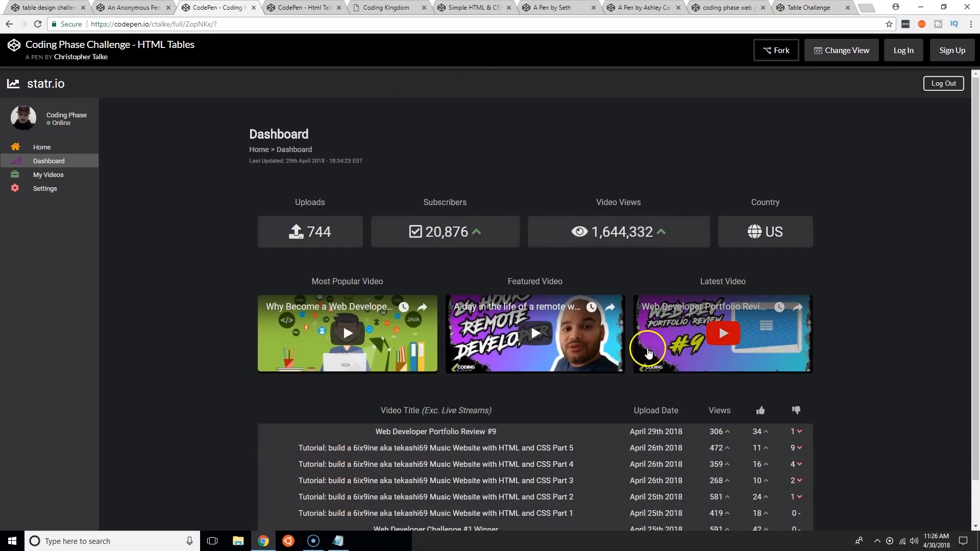
{"action": "scroll", "scroll_direction": "down", "scroll_amount": 3}
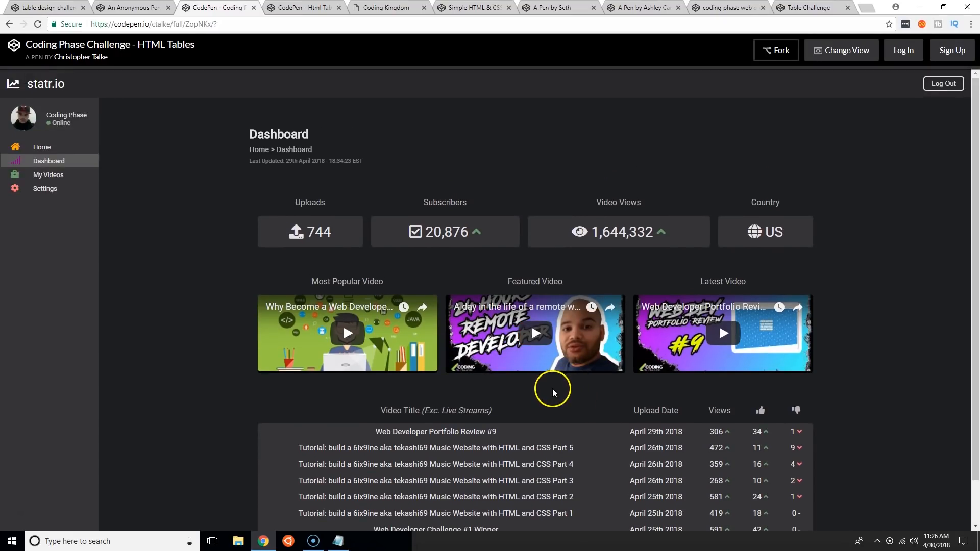
{"action": "mouse_move", "coordinate": [553, 386]}
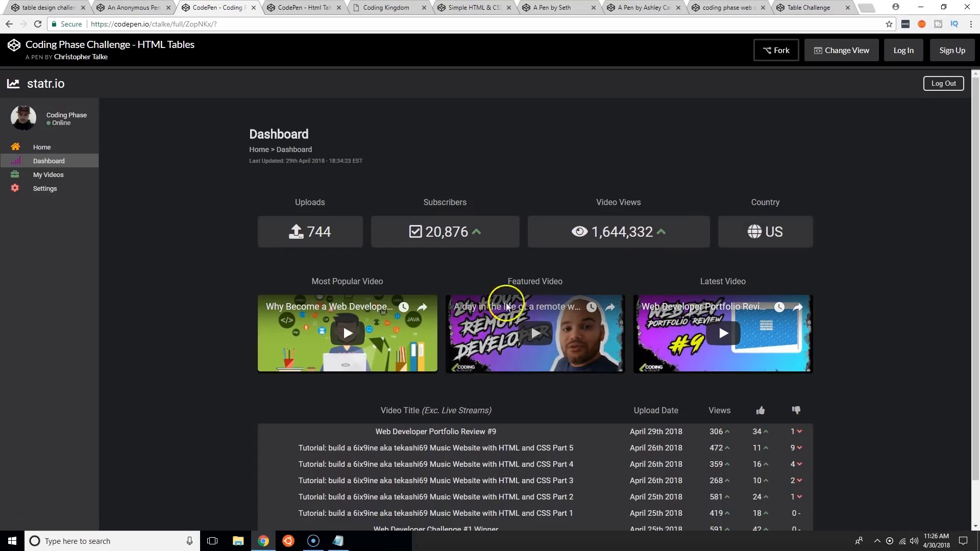
{"action": "scroll", "scroll_direction": "down", "scroll_amount": 3}
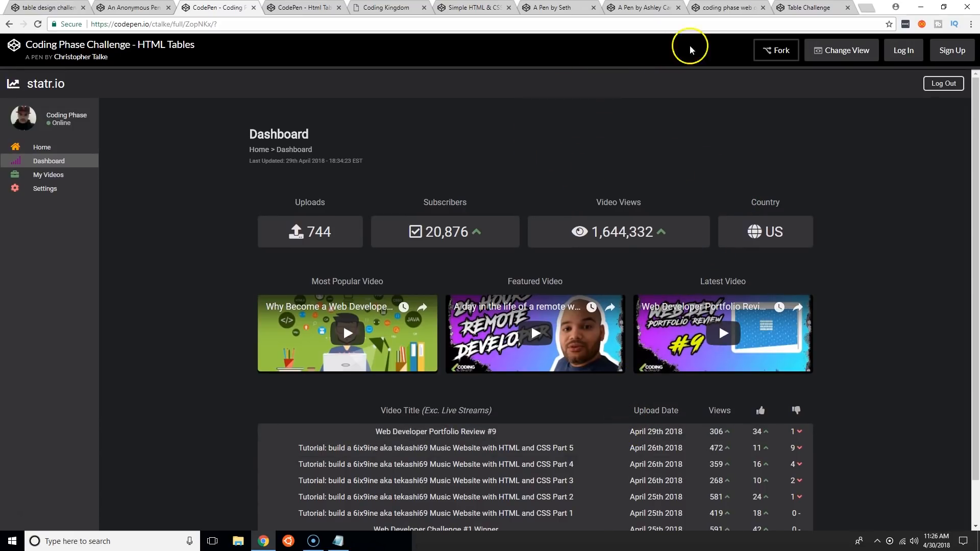
Step: Flip between the statr.io dashboard and Ongoing Projects pens, then set the Subpages project to Option 2
{"action": "left_click", "coordinate": [315, 7]}
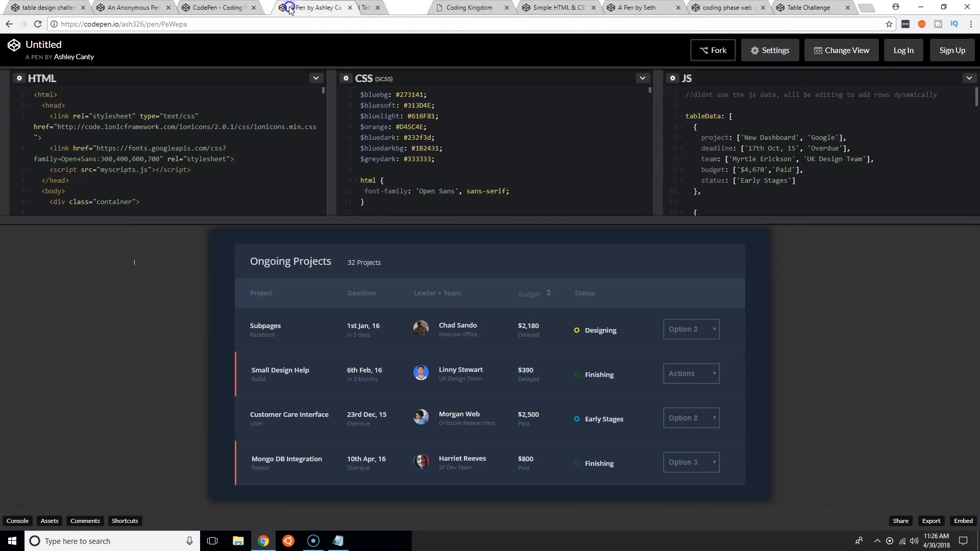
{"action": "left_click", "coordinate": [294, 9]}
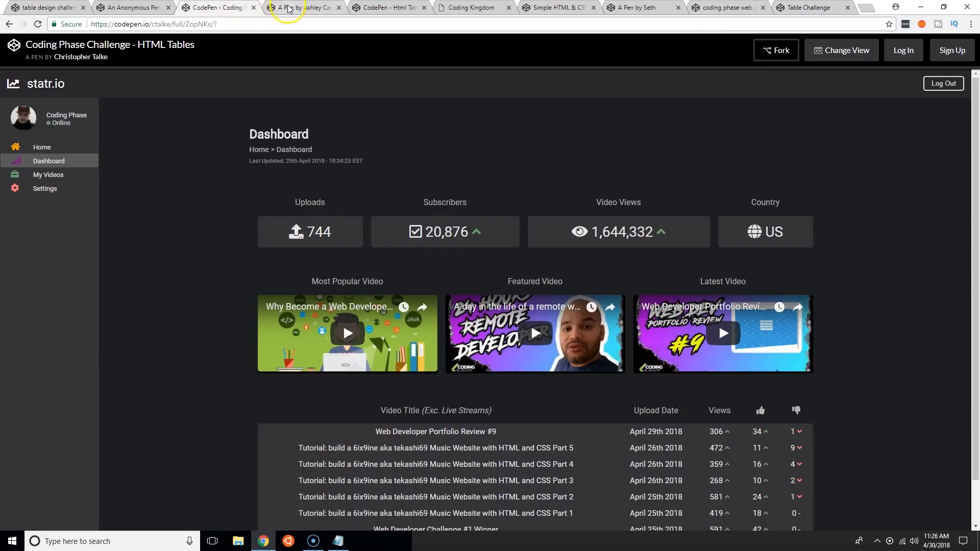
{"action": "left_click", "coordinate": [309, 8]}
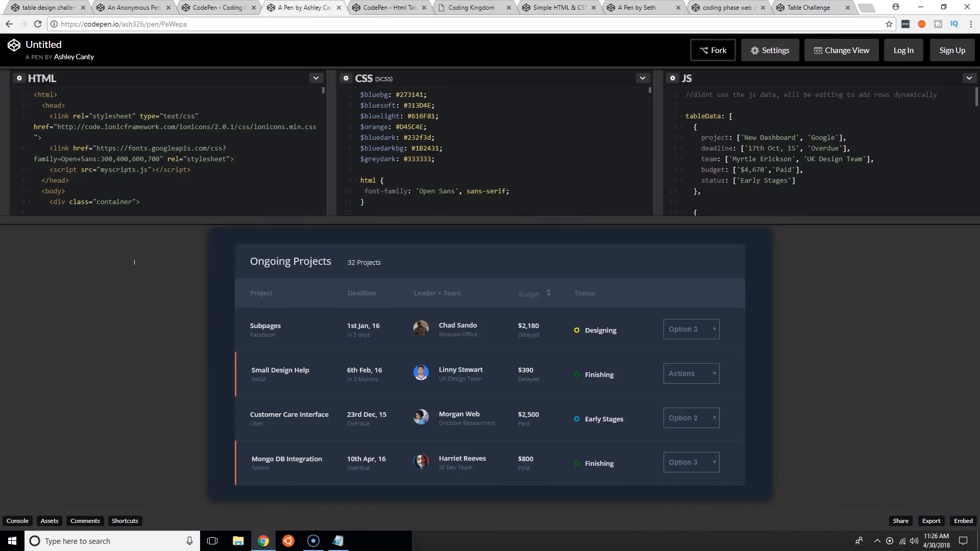
{"action": "left_click", "coordinate": [807, 7]}
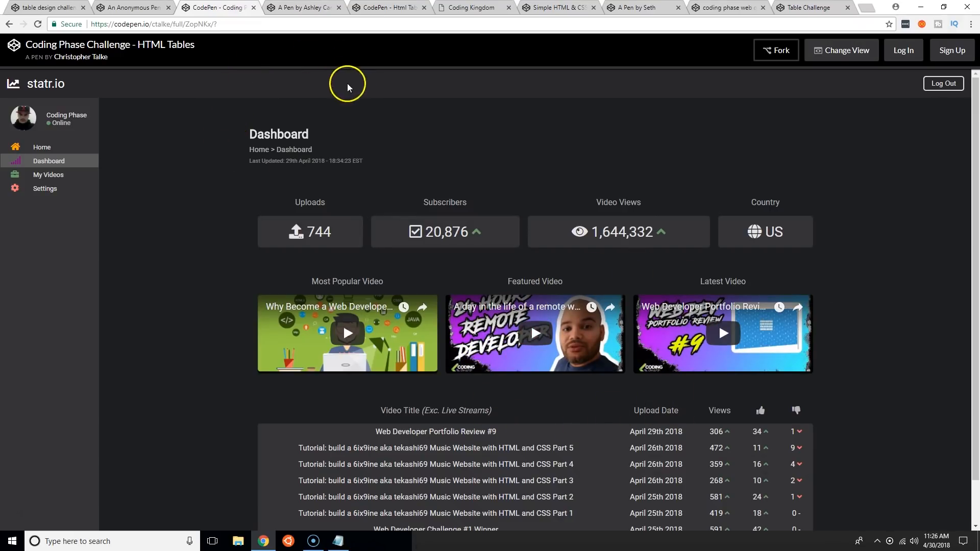
{"action": "left_click", "coordinate": [313, 8]}
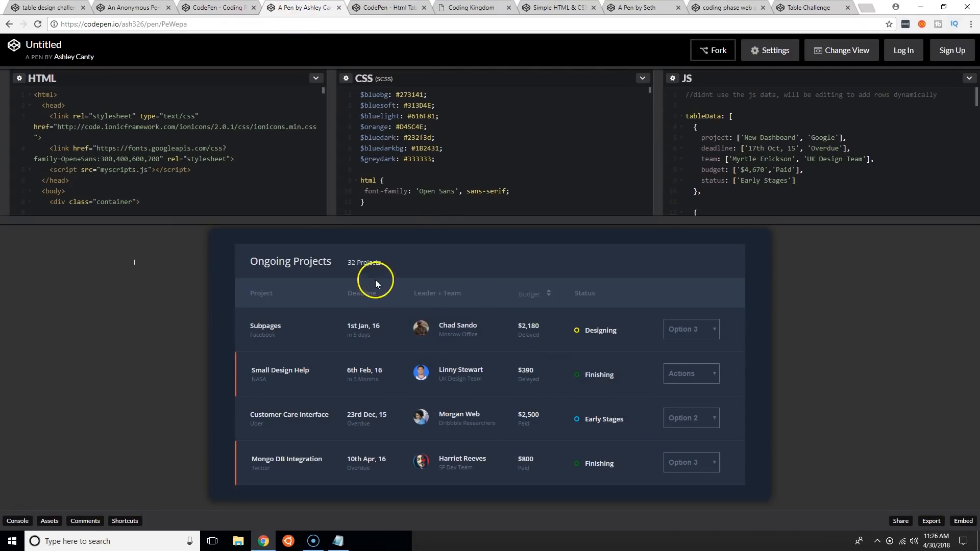
{"action": "mouse_move", "coordinate": [221, 4]}
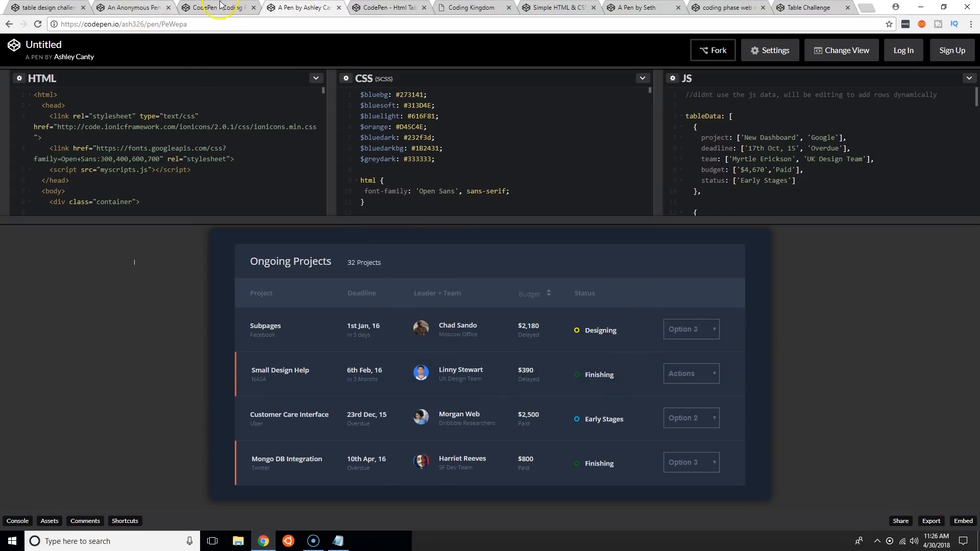
{"action": "left_click", "coordinate": [219, 8]}
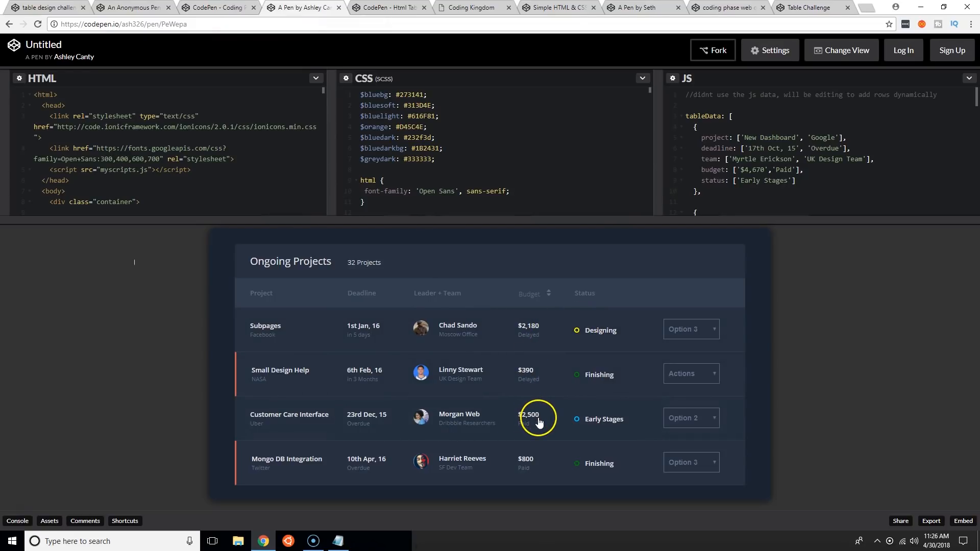
{"action": "mouse_move", "coordinate": [486, 330]}
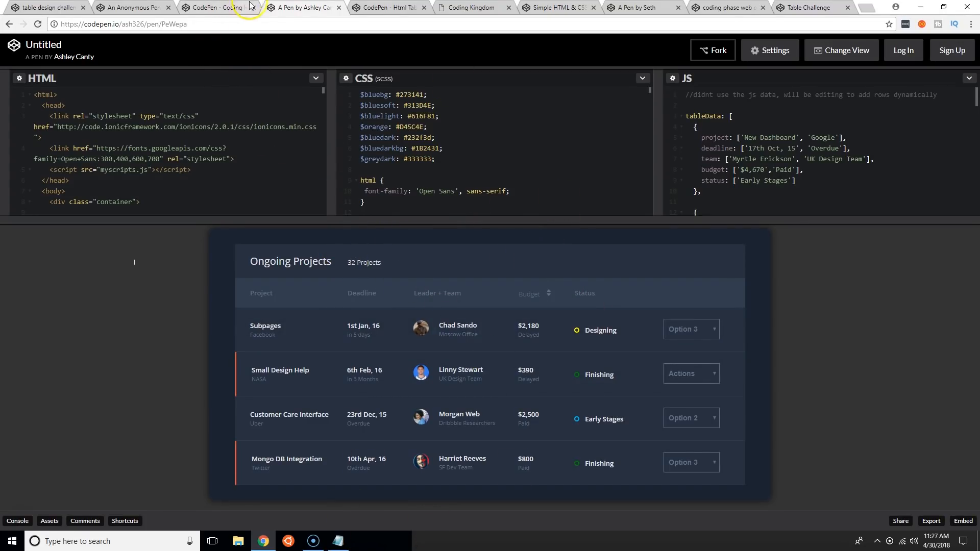
{"action": "mouse_move", "coordinate": [636, 341]}
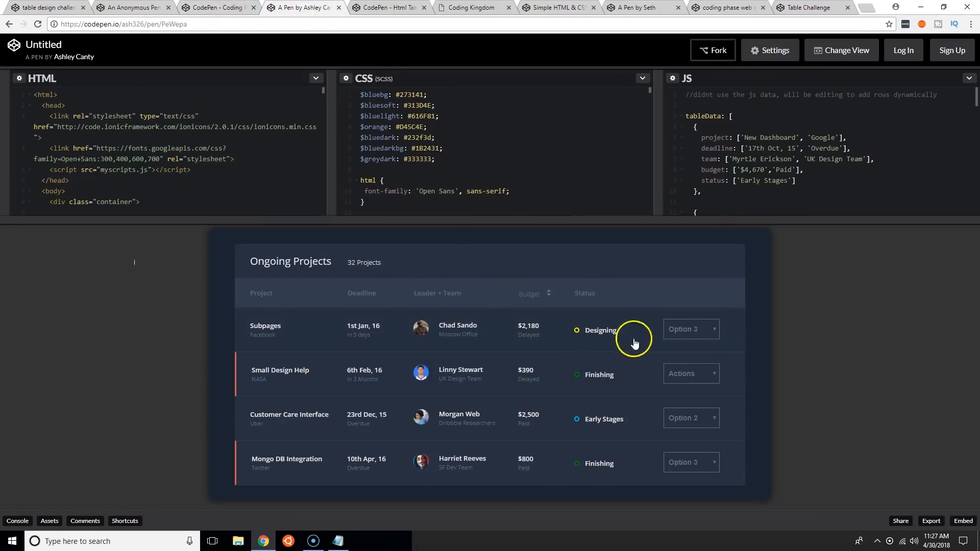
{"action": "mouse_move", "coordinate": [586, 463]}
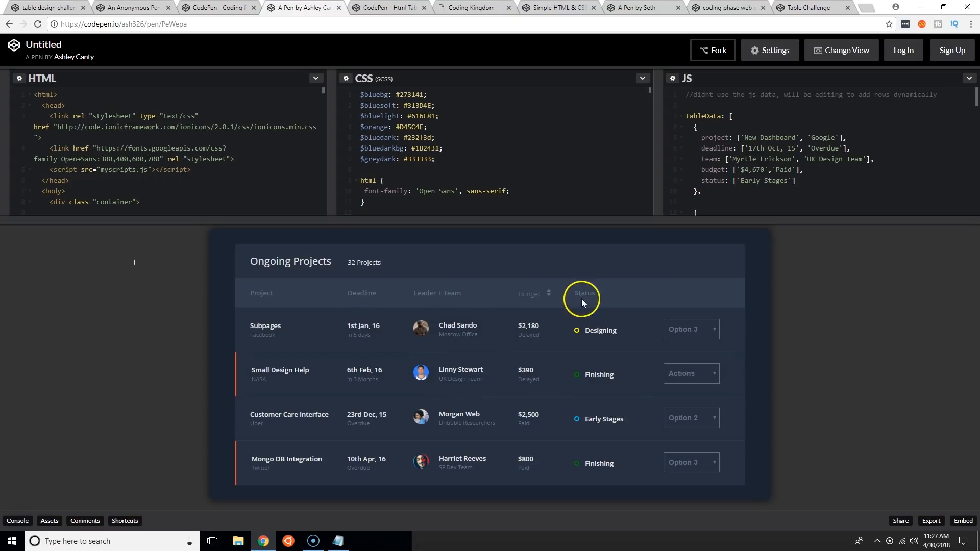
{"action": "mouse_move", "coordinate": [382, 343]}
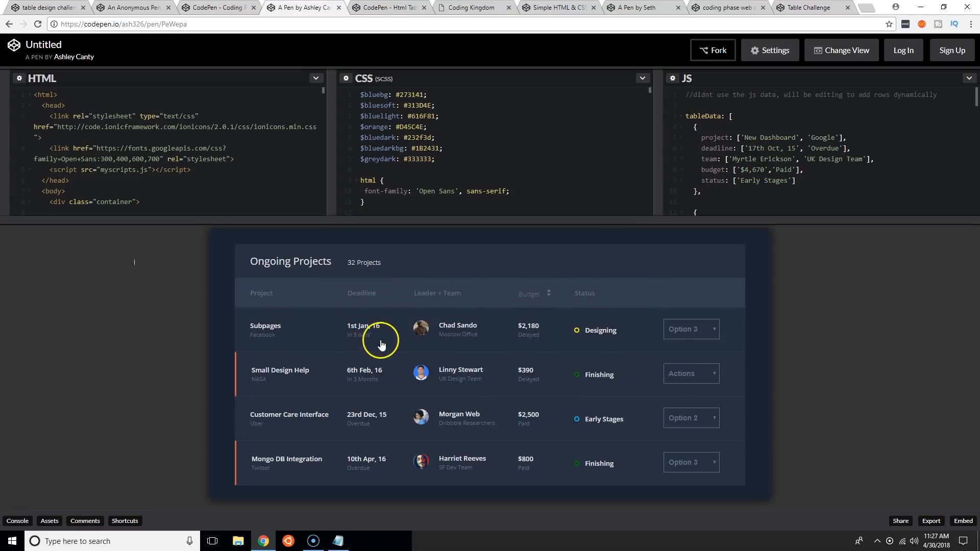
{"action": "mouse_move", "coordinate": [660, 353]}
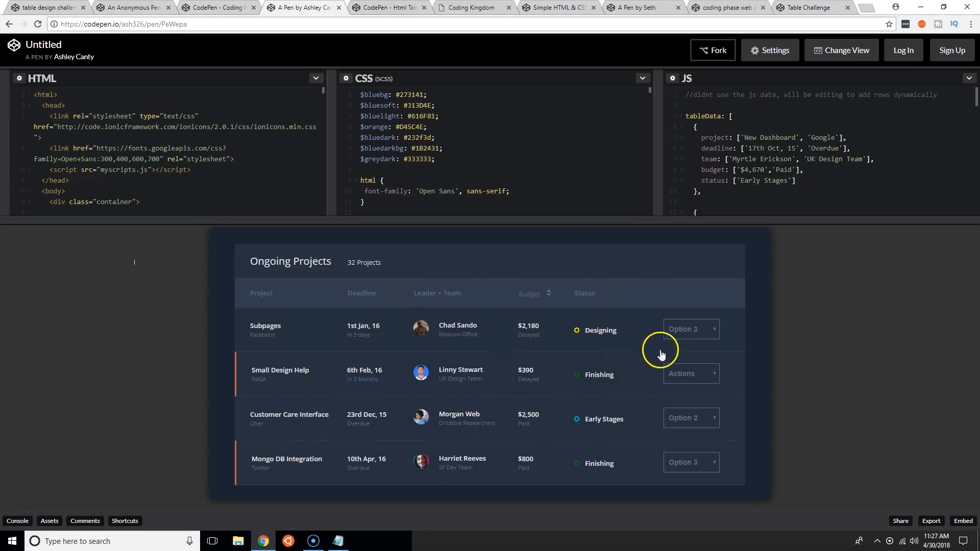
{"action": "left_click", "coordinate": [691, 329]}
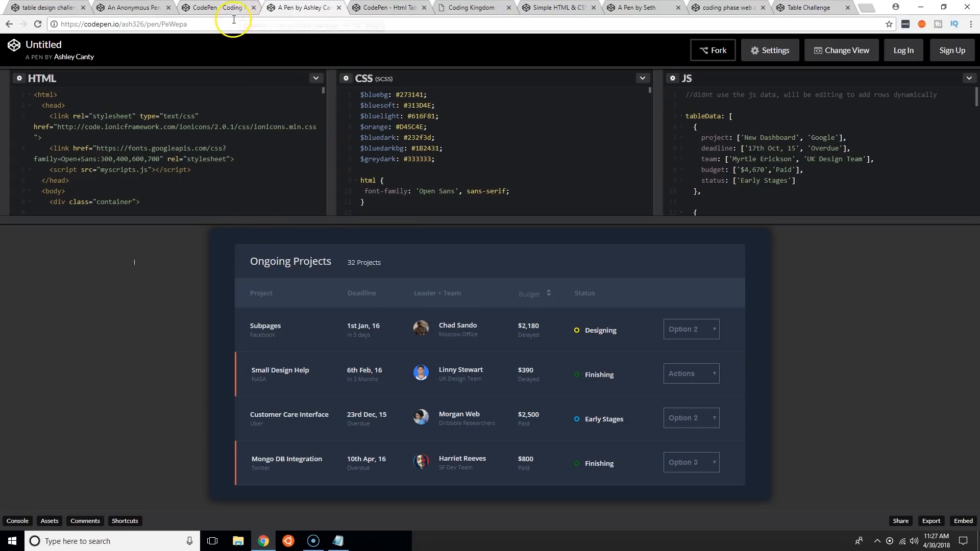
Step: Glance at the statr.io dashboard pen, then return to the Ongoing Projects table
{"action": "left_click", "coordinate": [217, 7]}
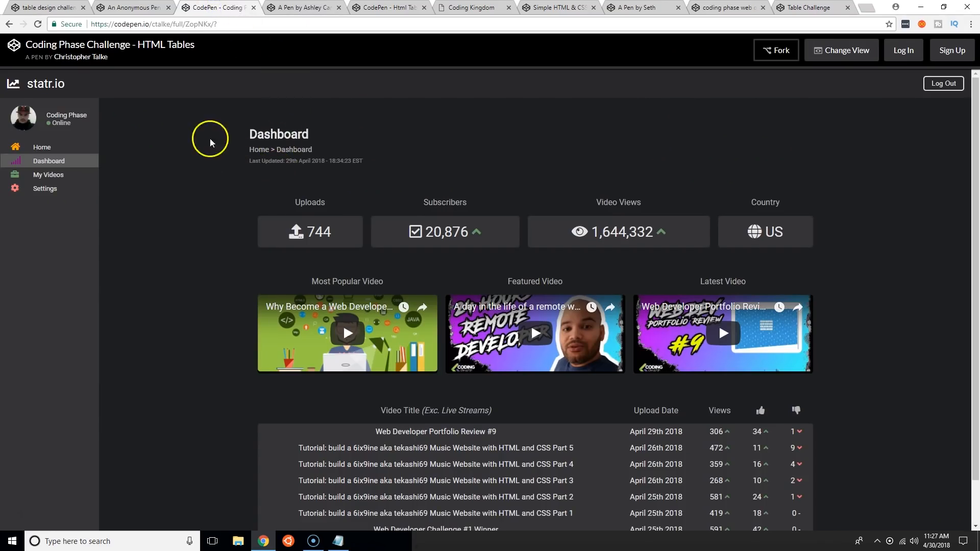
{"action": "left_click", "coordinate": [308, 9]}
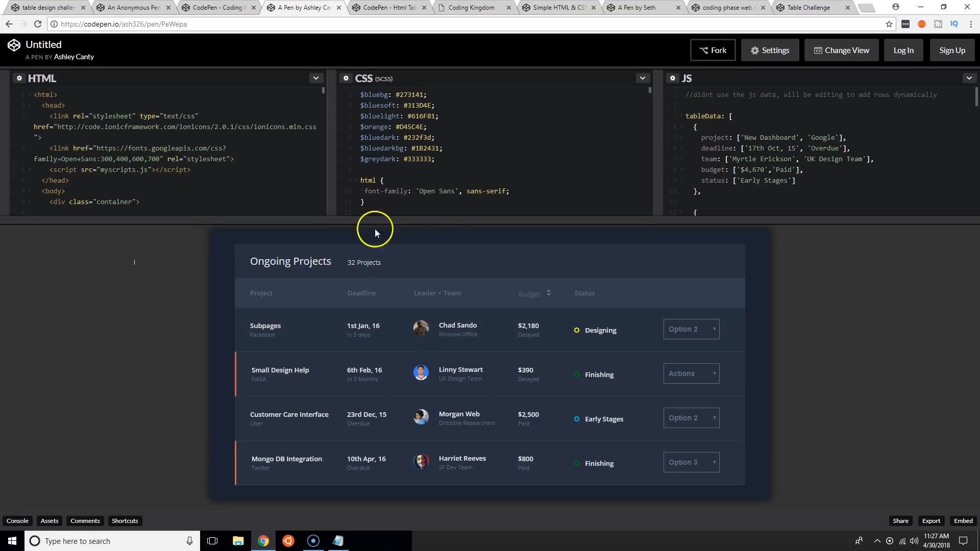
{"action": "mouse_move", "coordinate": [248, 41]}
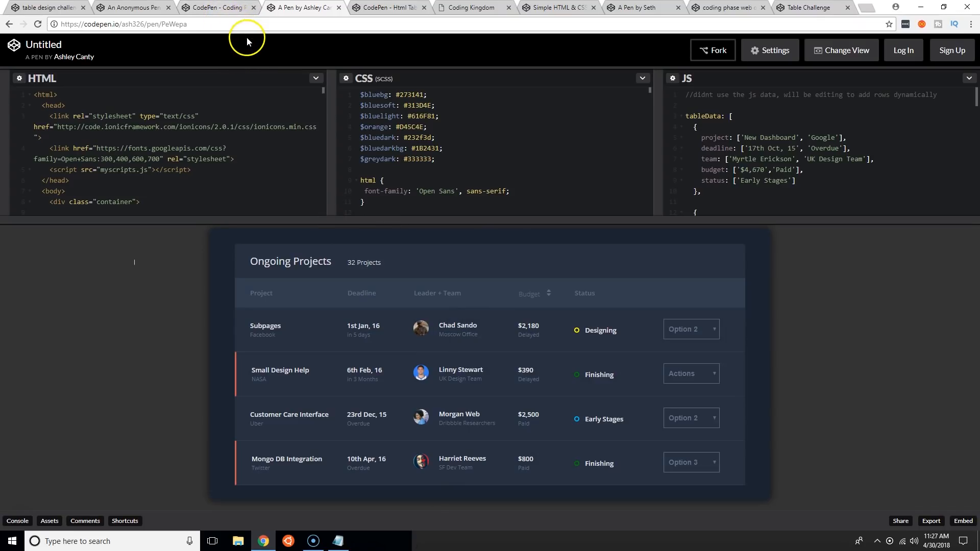
{"action": "mouse_move", "coordinate": [339, 224]}
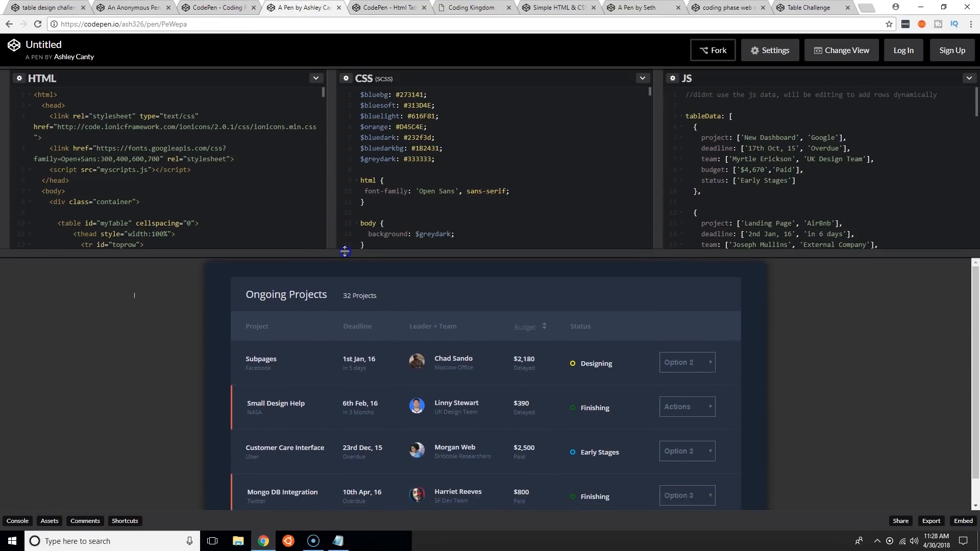
{"action": "mouse_move", "coordinate": [457, 252]}
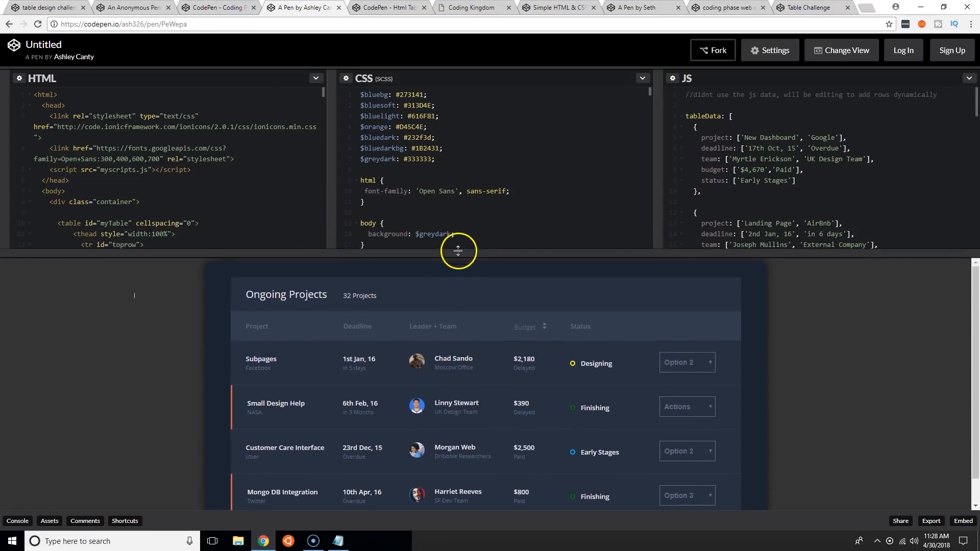
Step: Shorten the HTML/CSS/JS editors so the full Ongoing Projects table shows in the preview
{"action": "left_click_drag", "start_coordinate": [457, 250], "coordinate": [429, 183]}
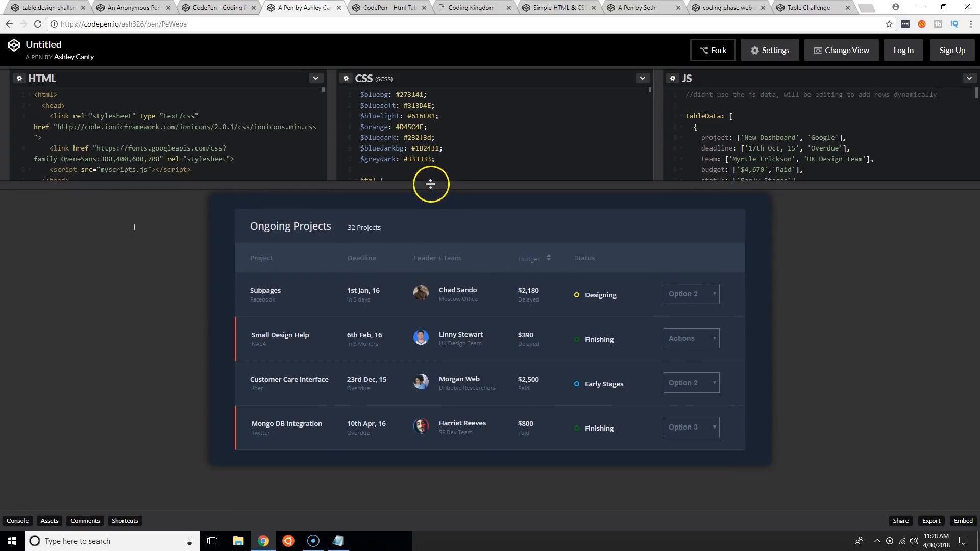
{"action": "left_click_drag", "start_coordinate": [430, 184], "coordinate": [429, 178]}
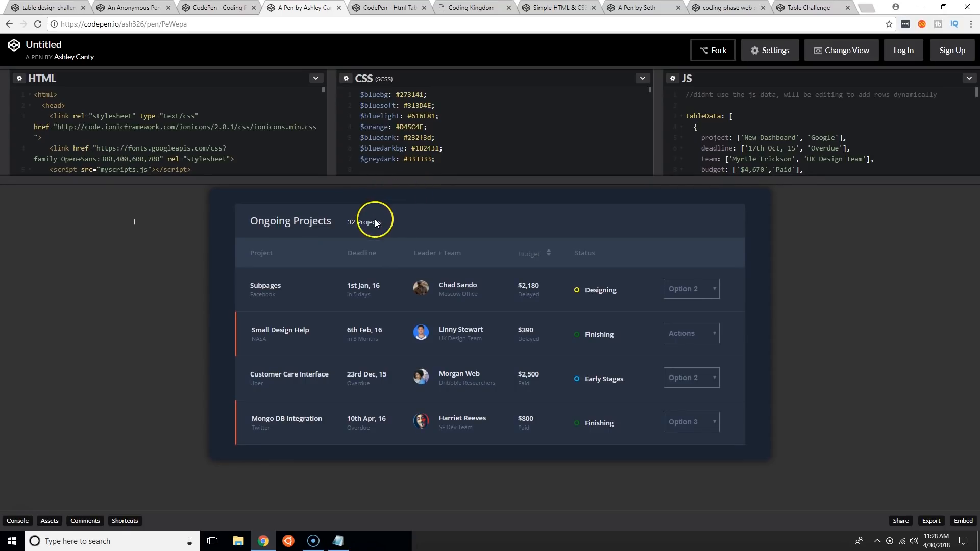
Step: Switch to the Coding Phase Challenge - HTML Tables pen and scroll down its video table
{"action": "left_click", "coordinate": [215, 8]}
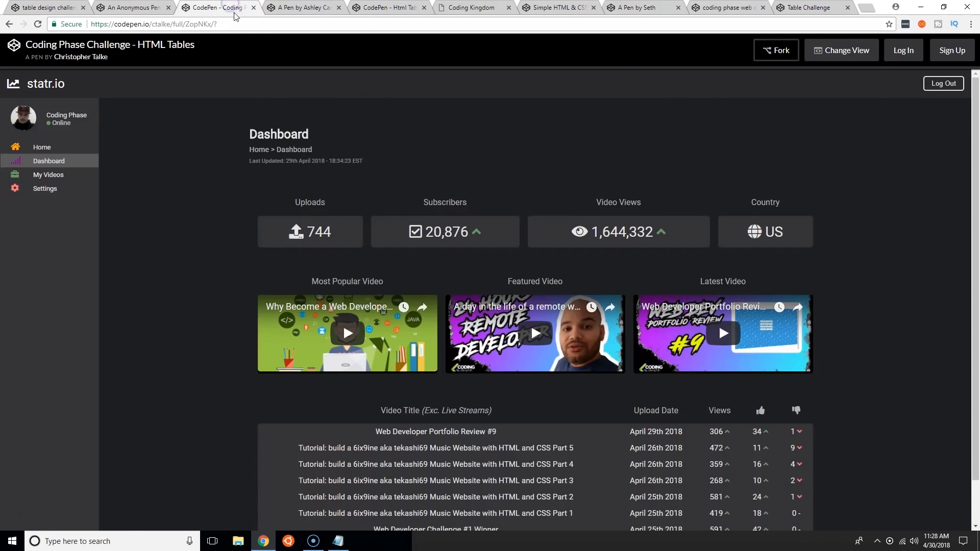
{"action": "scroll", "scroll_direction": "down", "scroll_amount": 3}
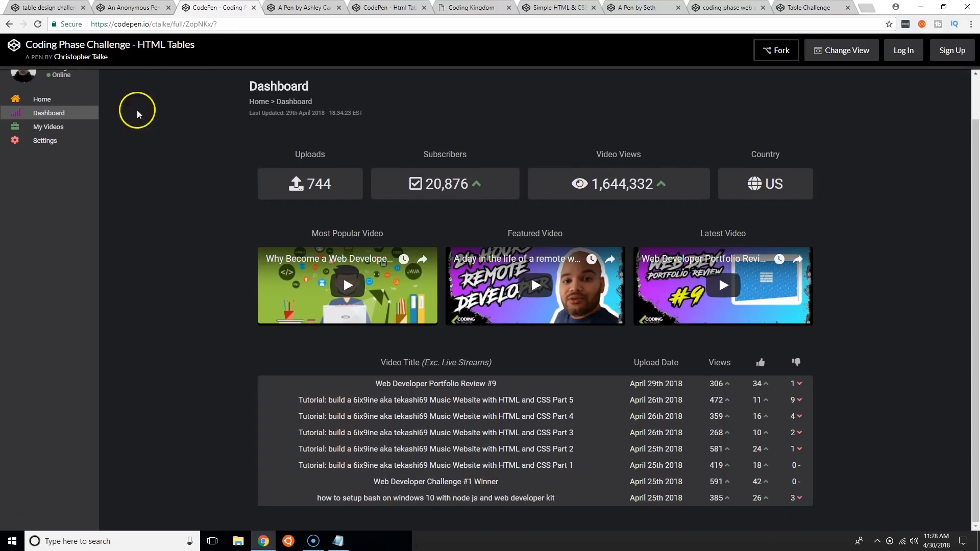
{"action": "mouse_move", "coordinate": [252, 208]}
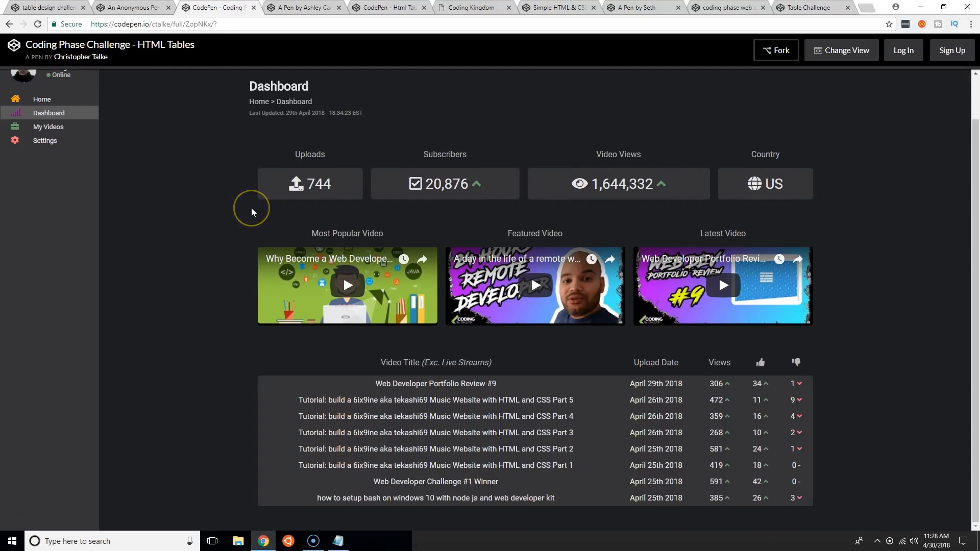
{"action": "mouse_move", "coordinate": [254, 212]}
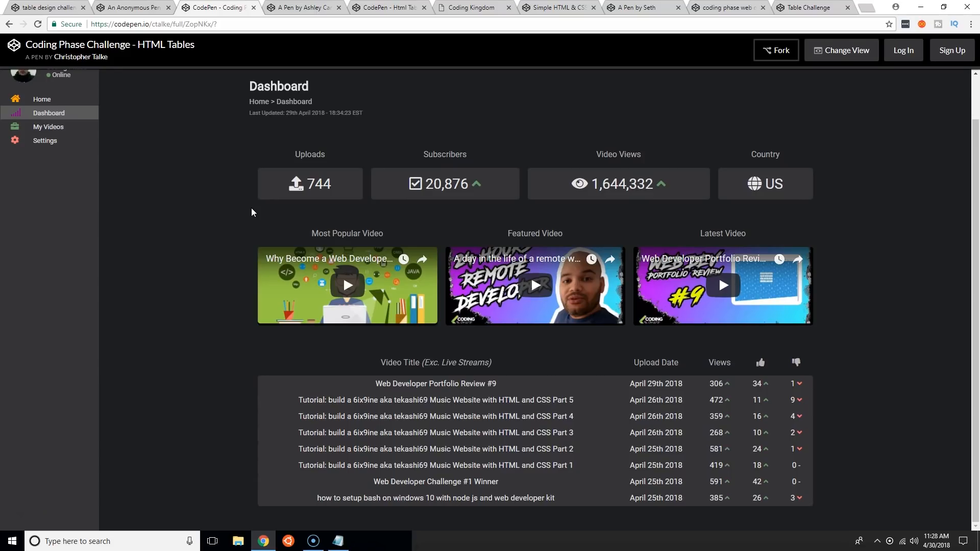
{"action": "mouse_move", "coordinate": [281, 149]}
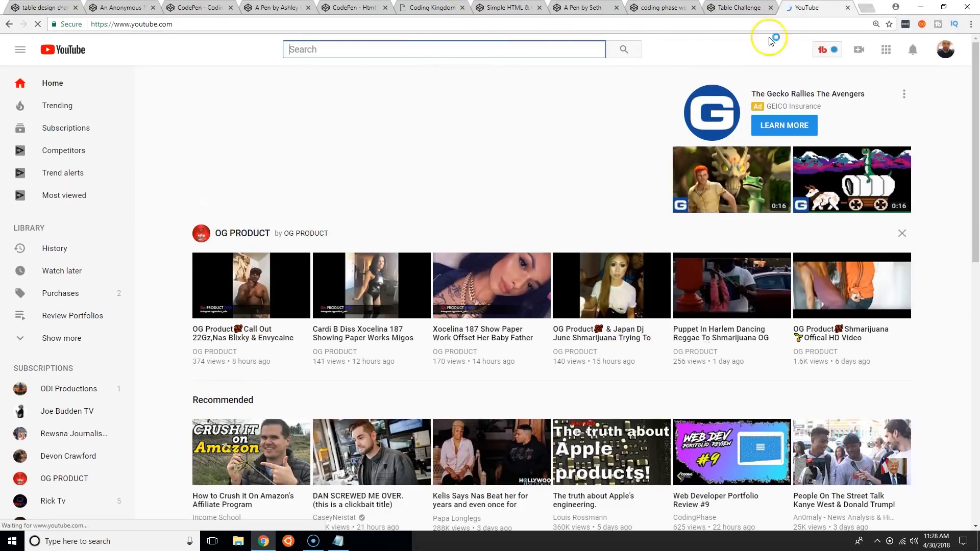
Step: Search YouTube for 'codingphase' and open the Codingphase live q & a video
{"action": "left_click", "coordinate": [946, 49]}
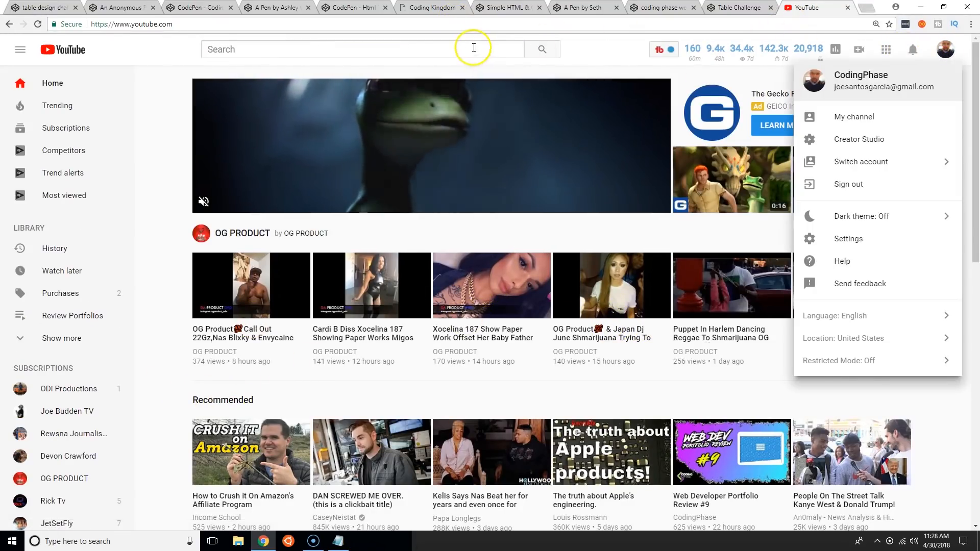
{"action": "type", "text": "coding"}
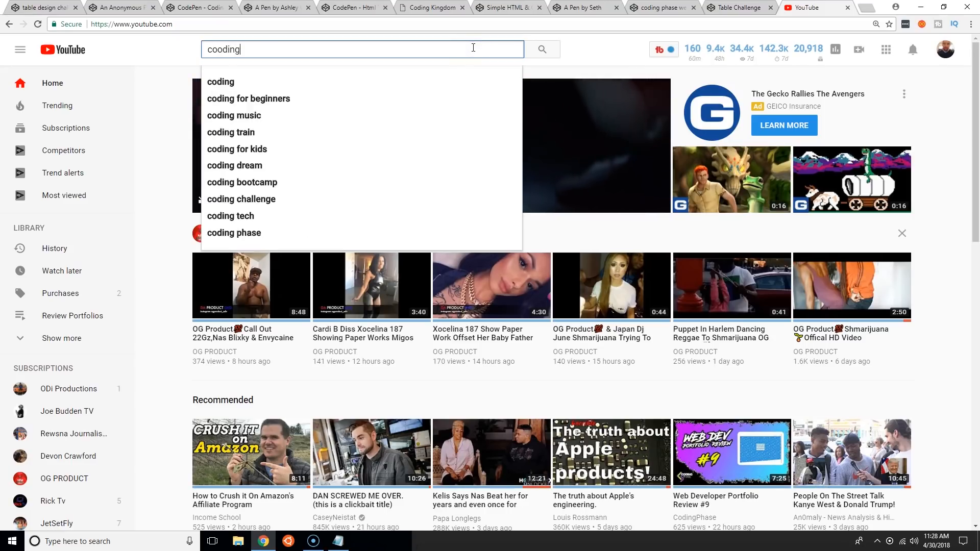
{"action": "type", "text": "codingphase"}
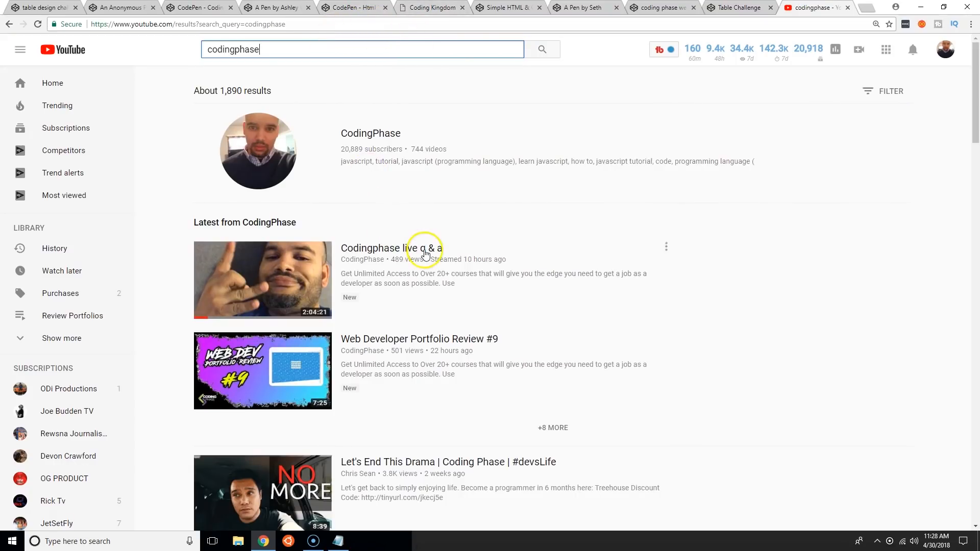
{"action": "left_click", "coordinate": [370, 133]}
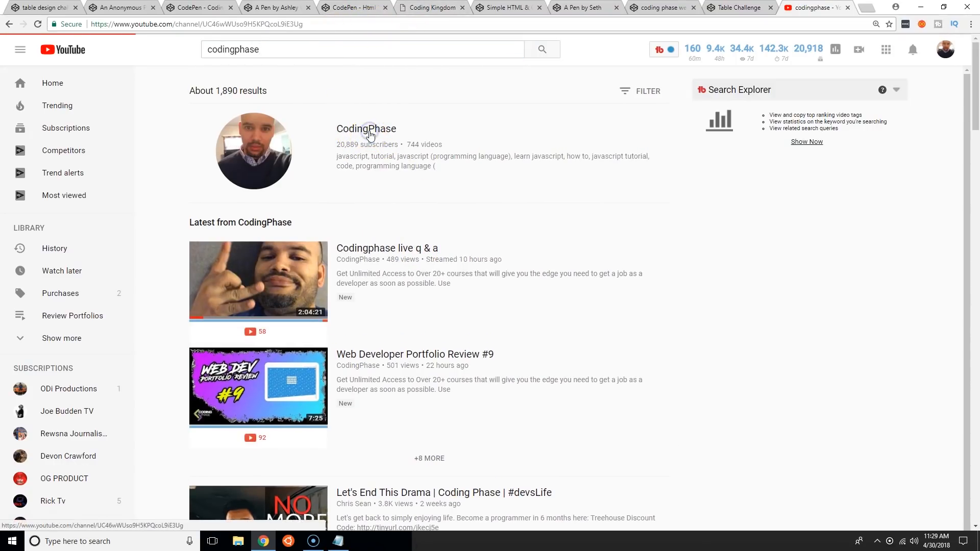
{"action": "left_click", "coordinate": [258, 279]}
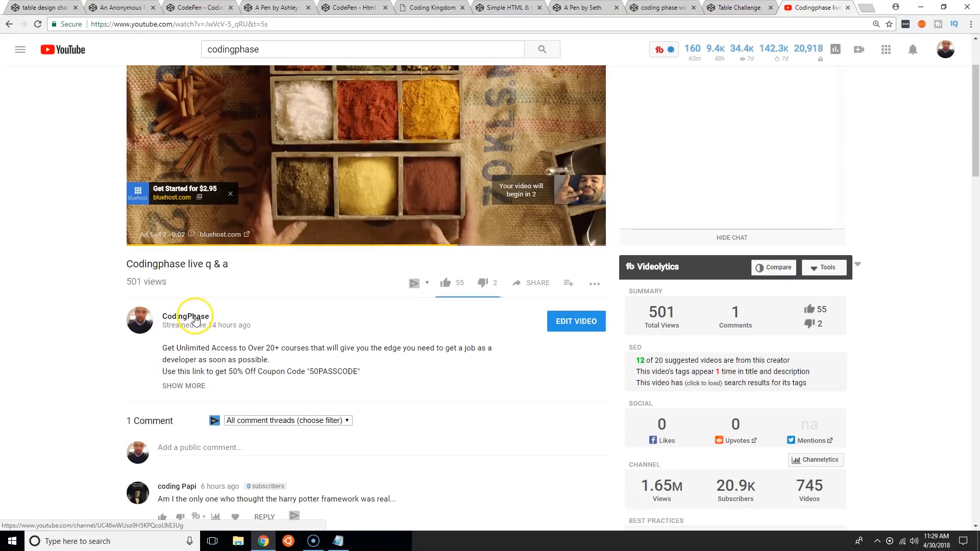
Step: Go to the CodingPhase channel home page and browse its playlist sections
{"action": "left_click", "coordinate": [186, 317]}
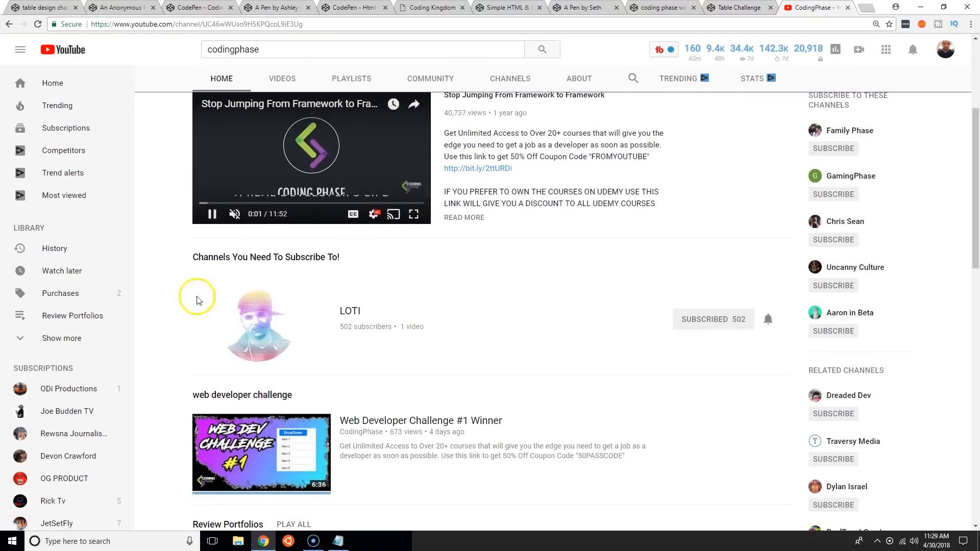
{"action": "scroll", "scroll_direction": "down", "scroll_amount": 3}
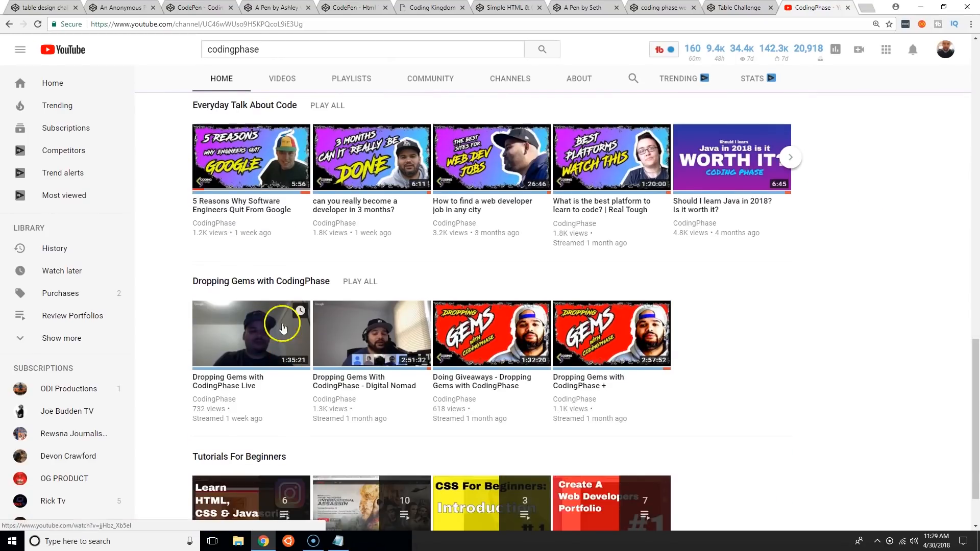
{"action": "scroll", "scroll_direction": "down", "scroll_amount": 3}
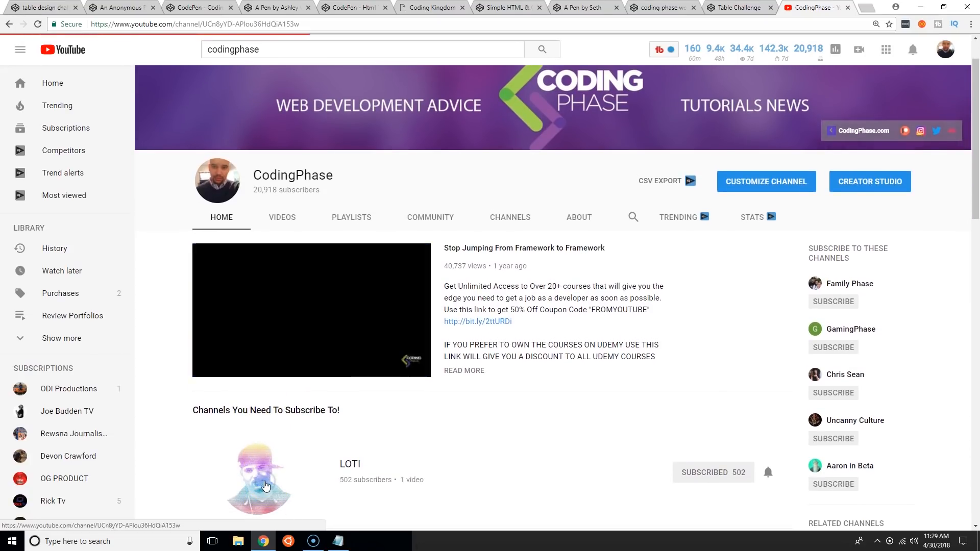
Step: Unsubscribe from LOTI, subscribe again, and turn on all notifications via the bell
{"action": "left_click", "coordinate": [266, 486]}
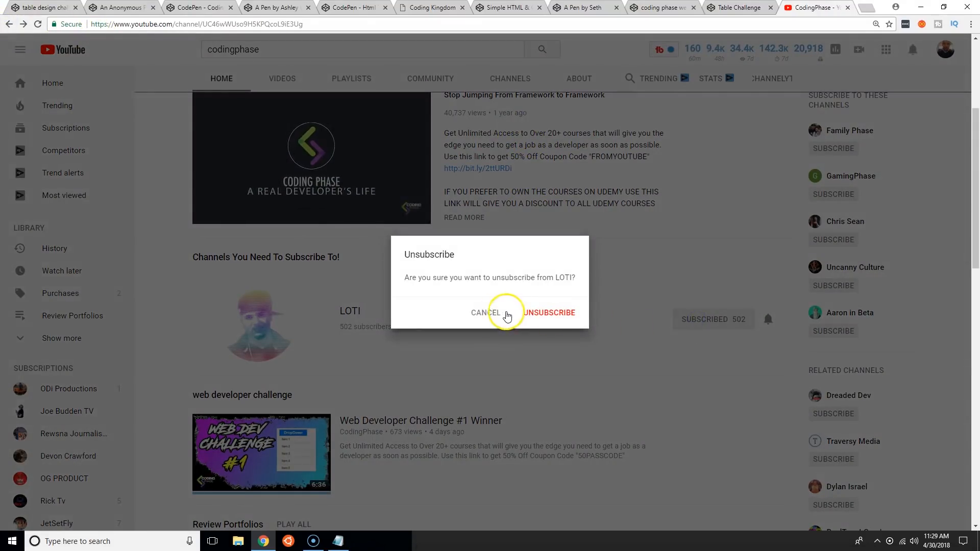
{"action": "left_click", "coordinate": [550, 312]}
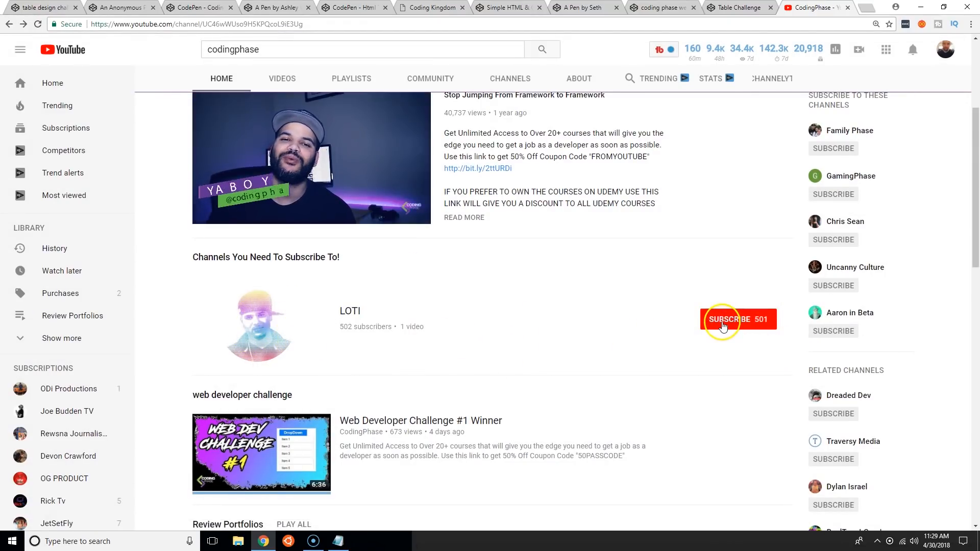
{"action": "left_click", "coordinate": [722, 319]}
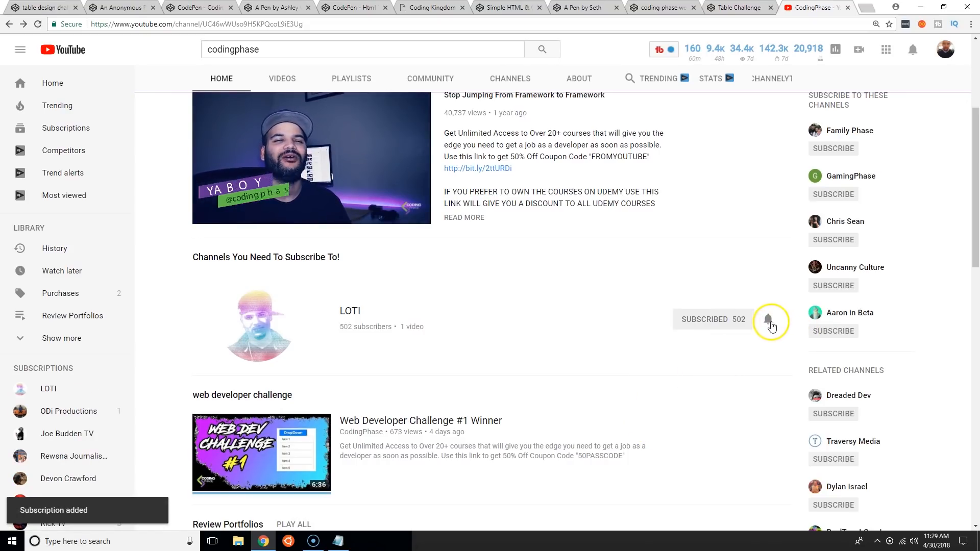
{"action": "left_click", "coordinate": [768, 319]}
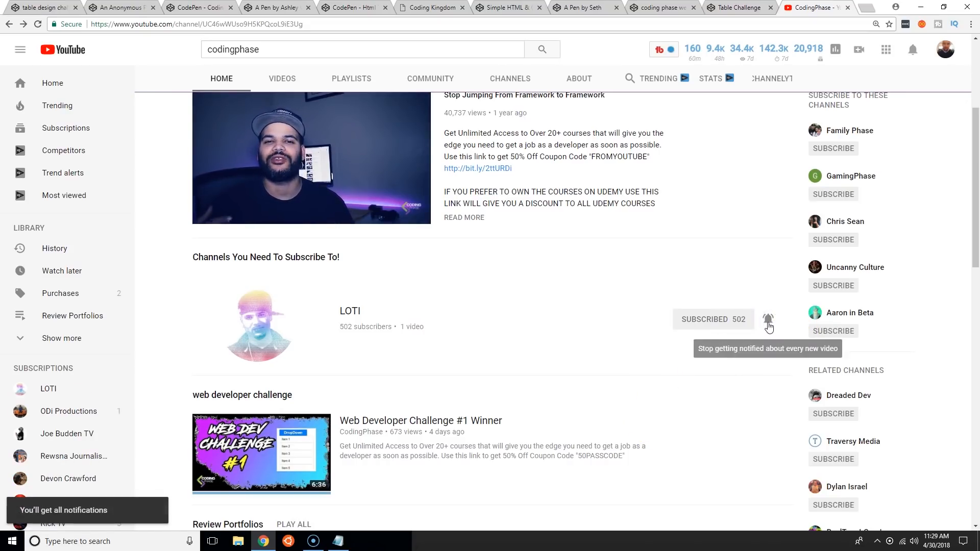